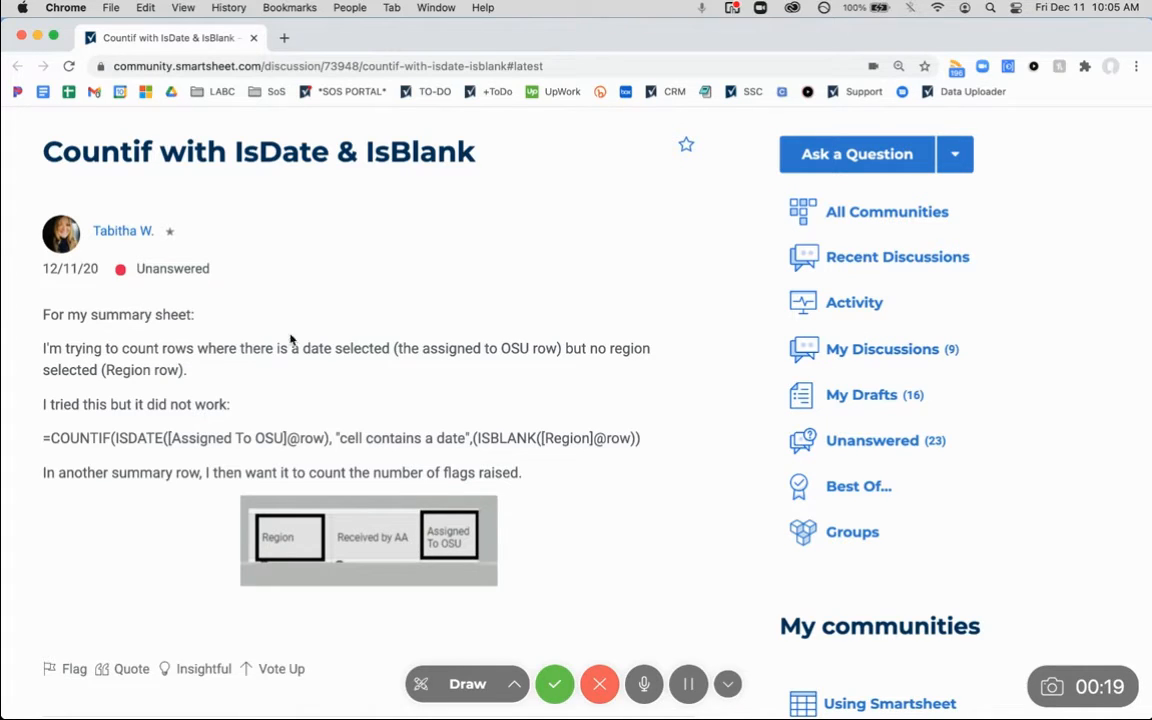
pyautogui.moveTo(424, 368)
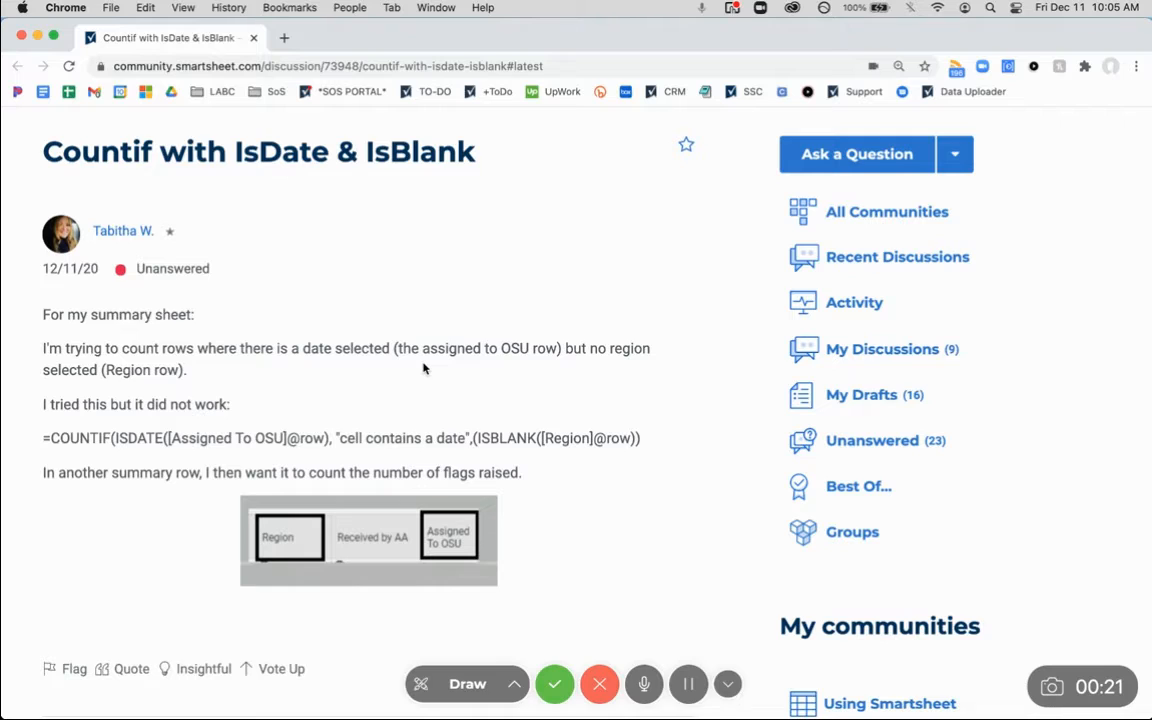
pyautogui.moveTo(164, 428)
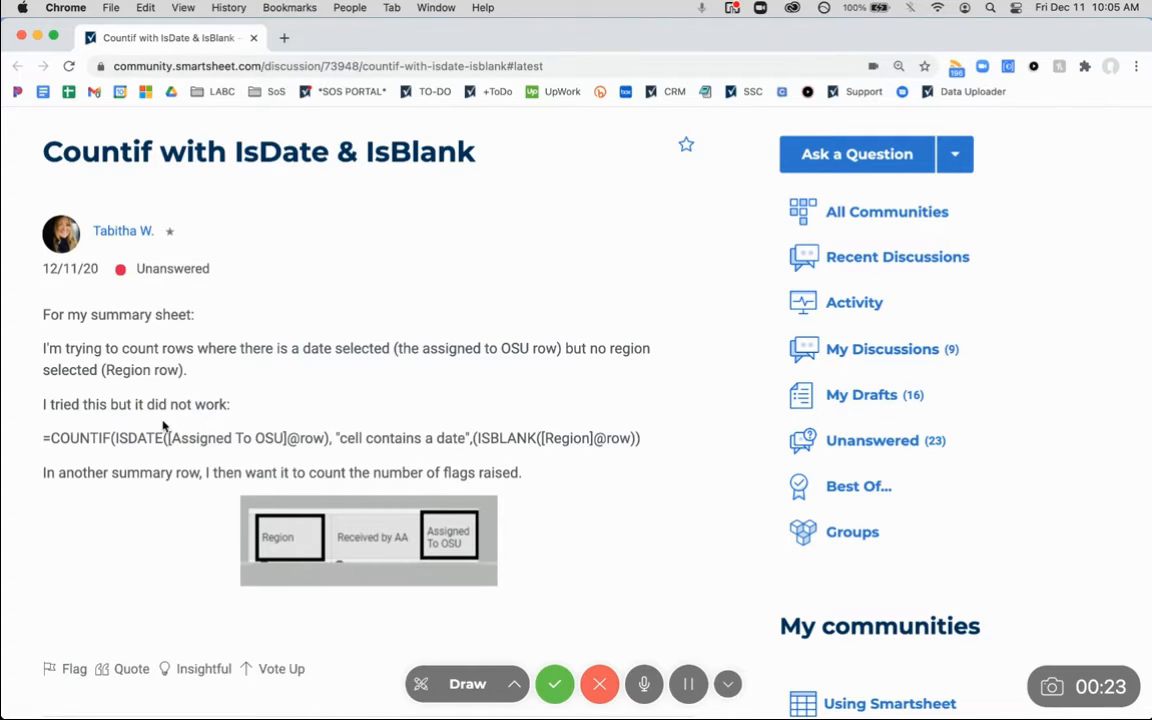
# - Highlight the poster's attempted COUNTIF formula and review the rest of the question
pyautogui.moveTo(44, 438); pyautogui.dragTo(640, 438)
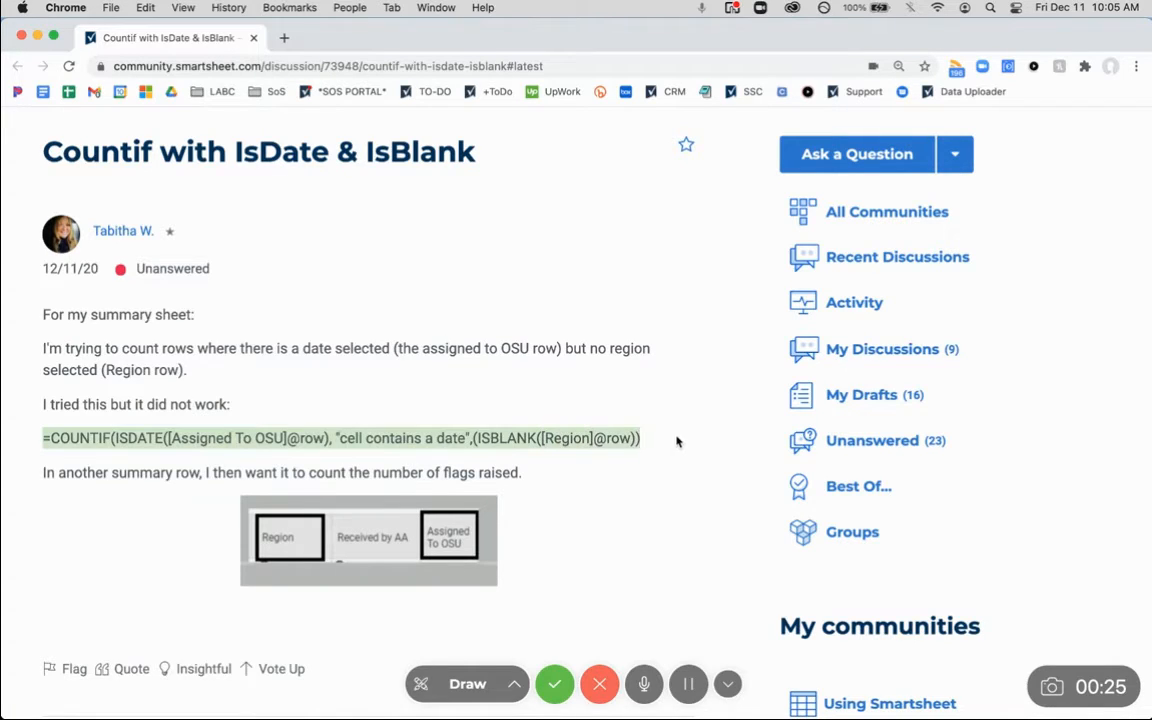
pyautogui.scroll(-3)
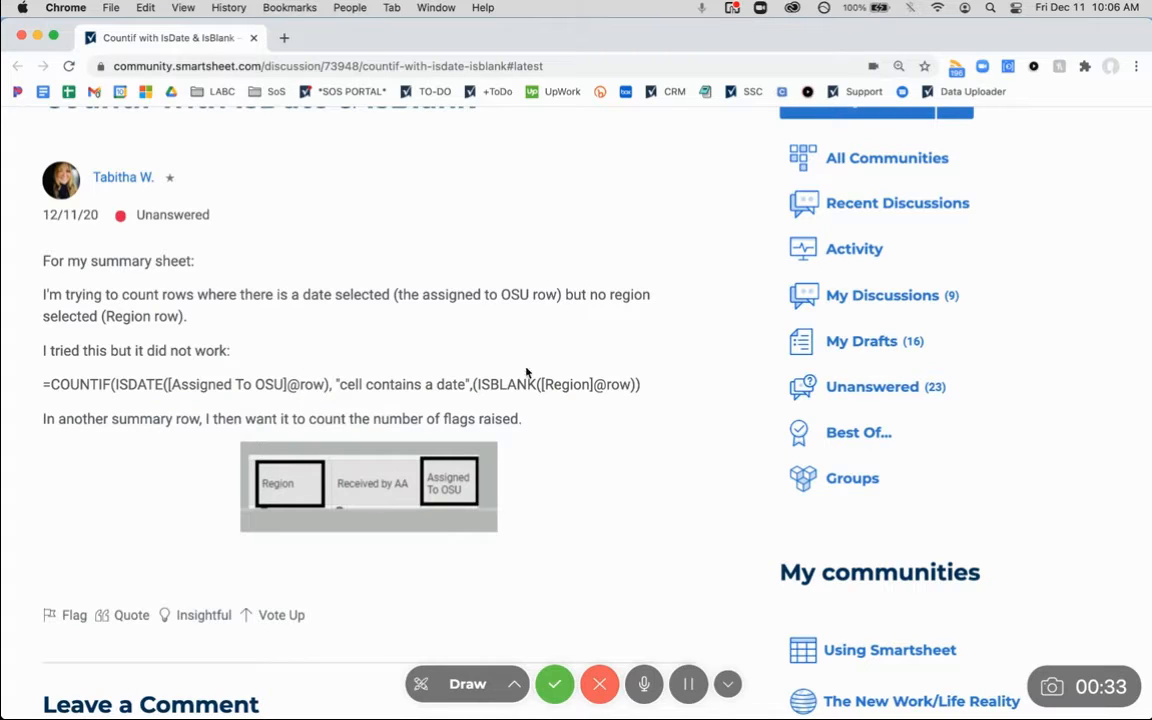
pyautogui.moveTo(452, 382)
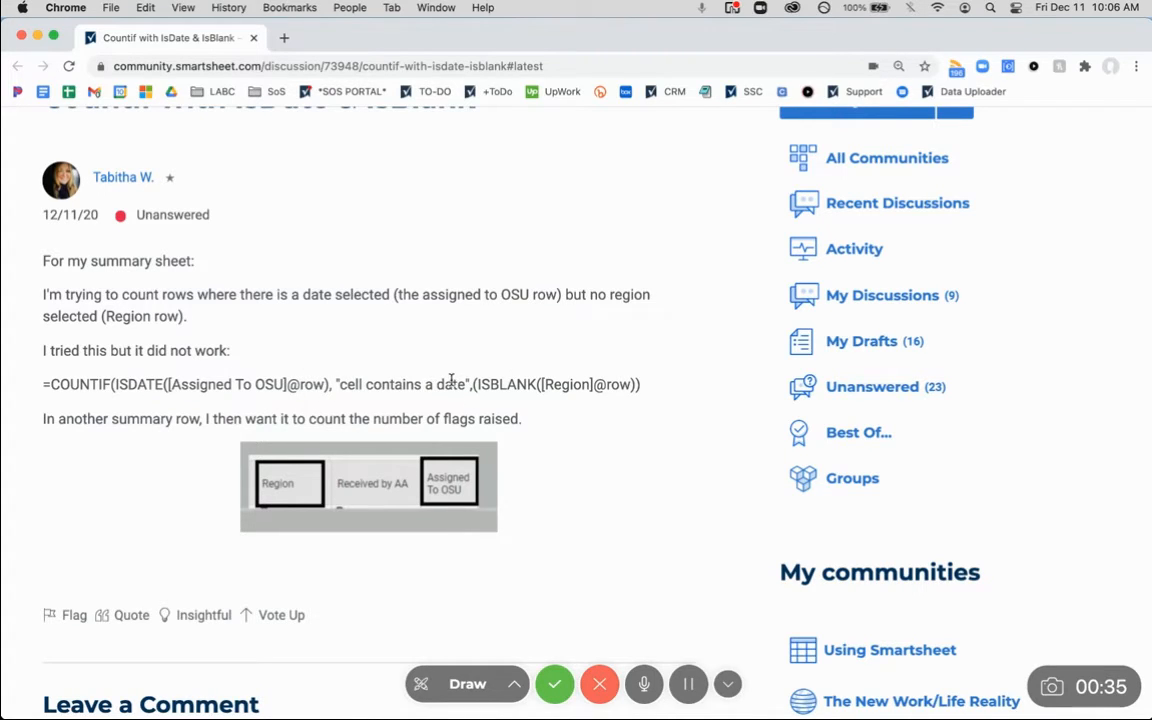
pyautogui.moveTo(618, 384)
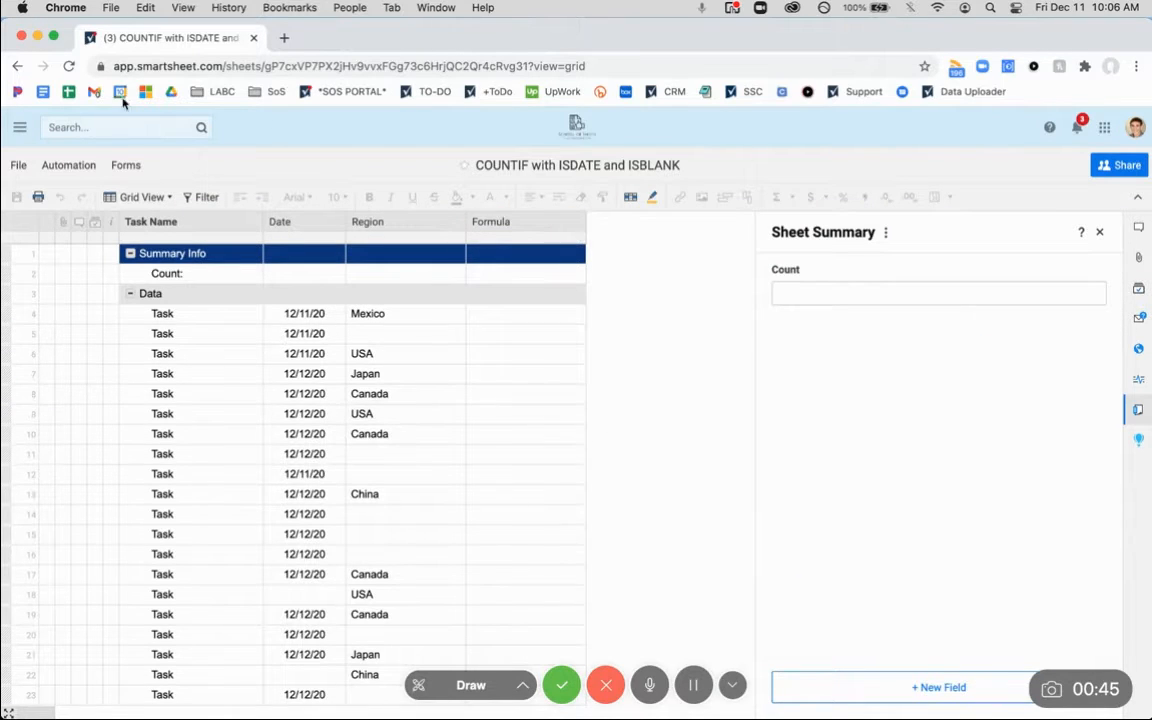
pyautogui.click(304, 220)
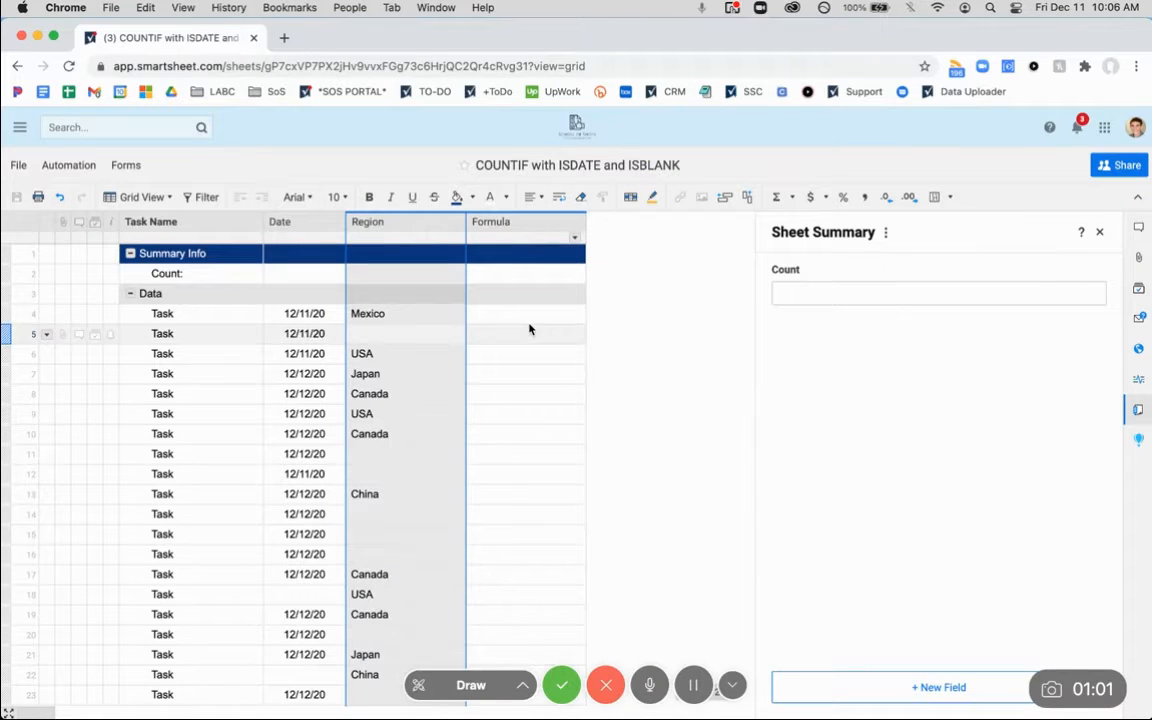
pyautogui.click(524, 312)
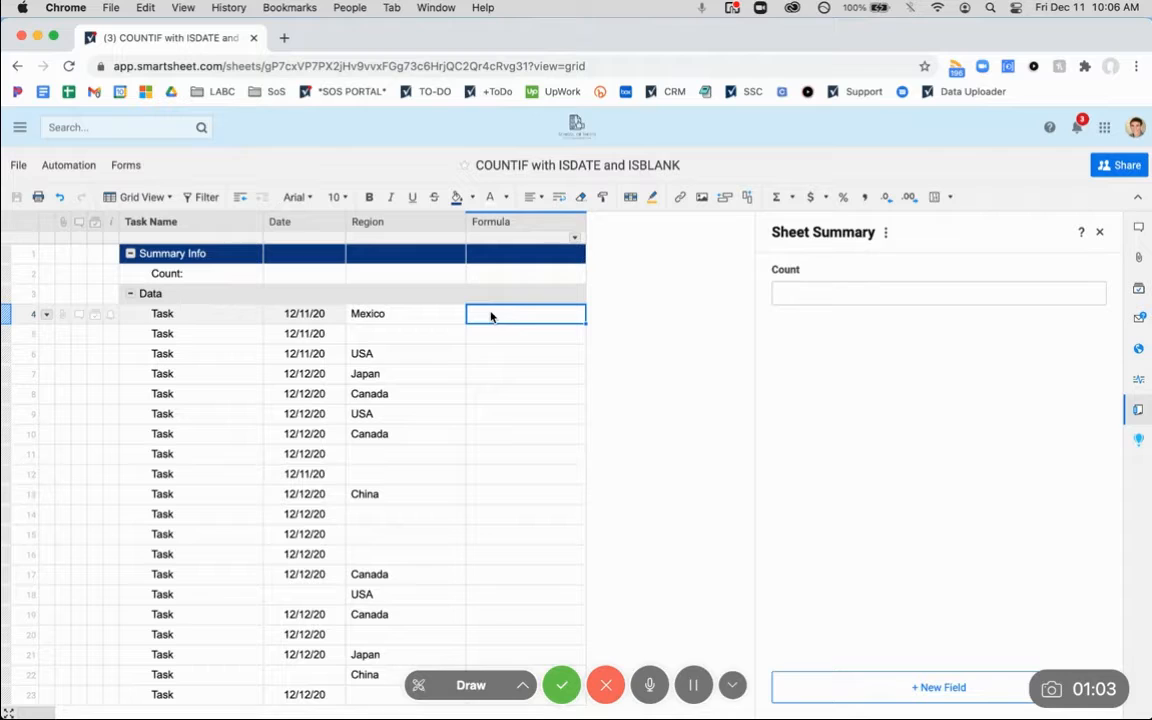
pyautogui.click(524, 332)
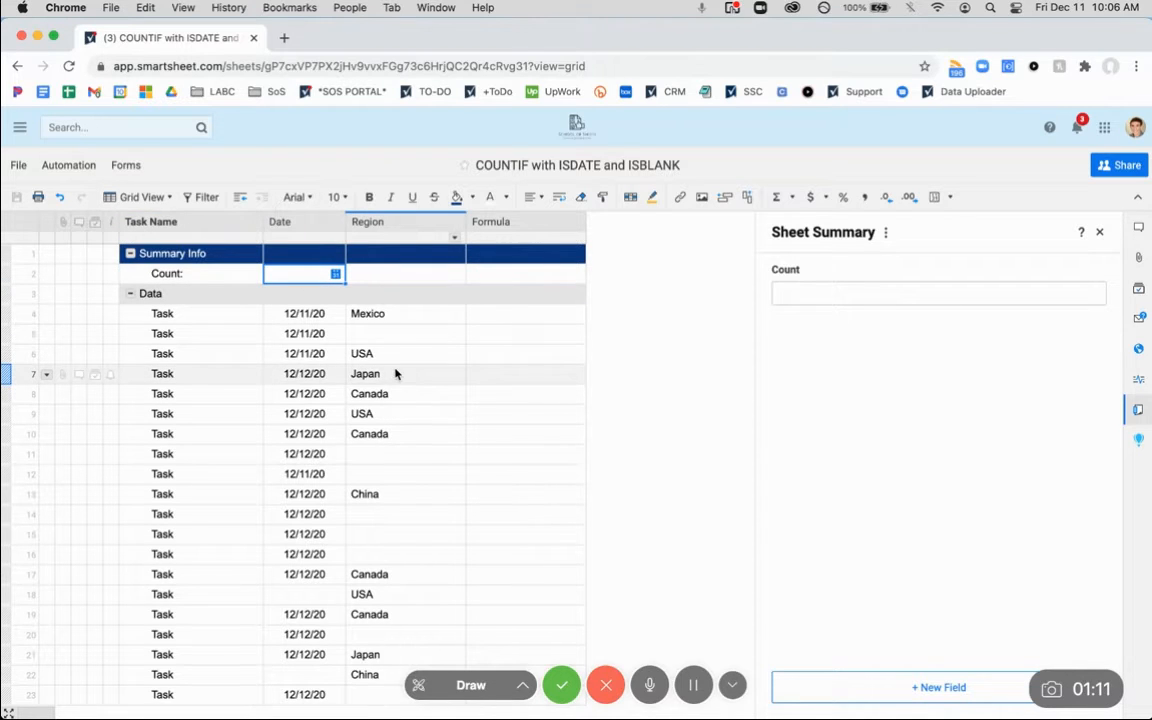
pyautogui.click(526, 312)
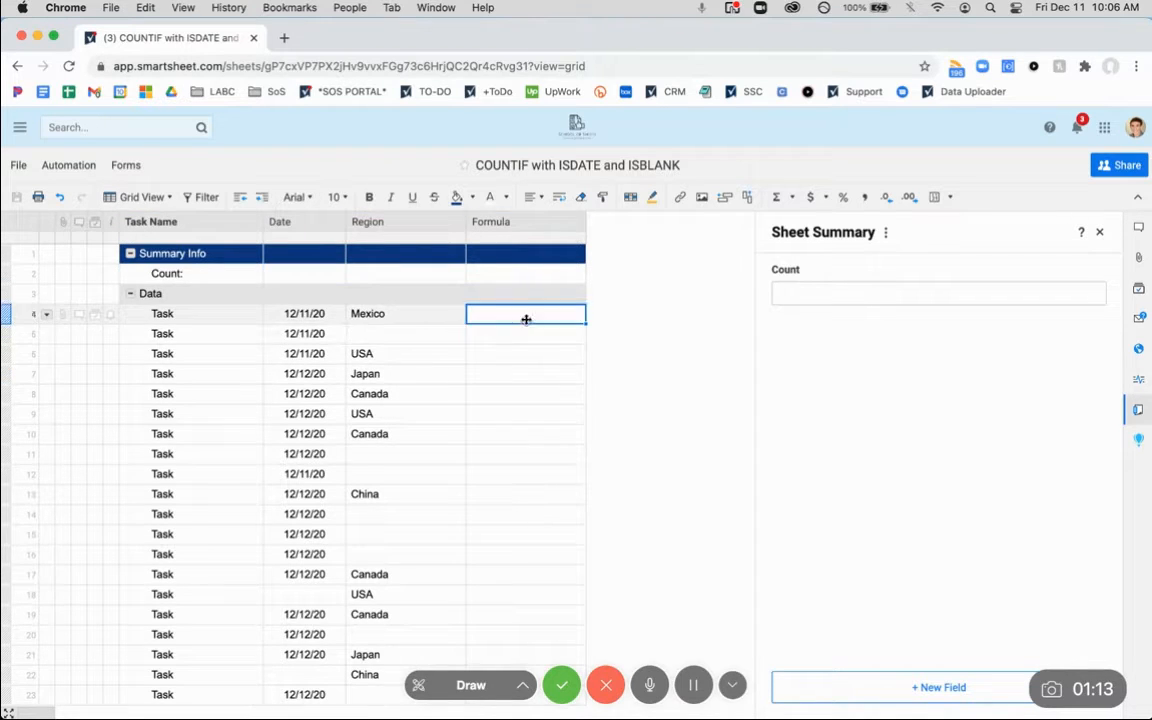
pyautogui.moveTo(630, 400)
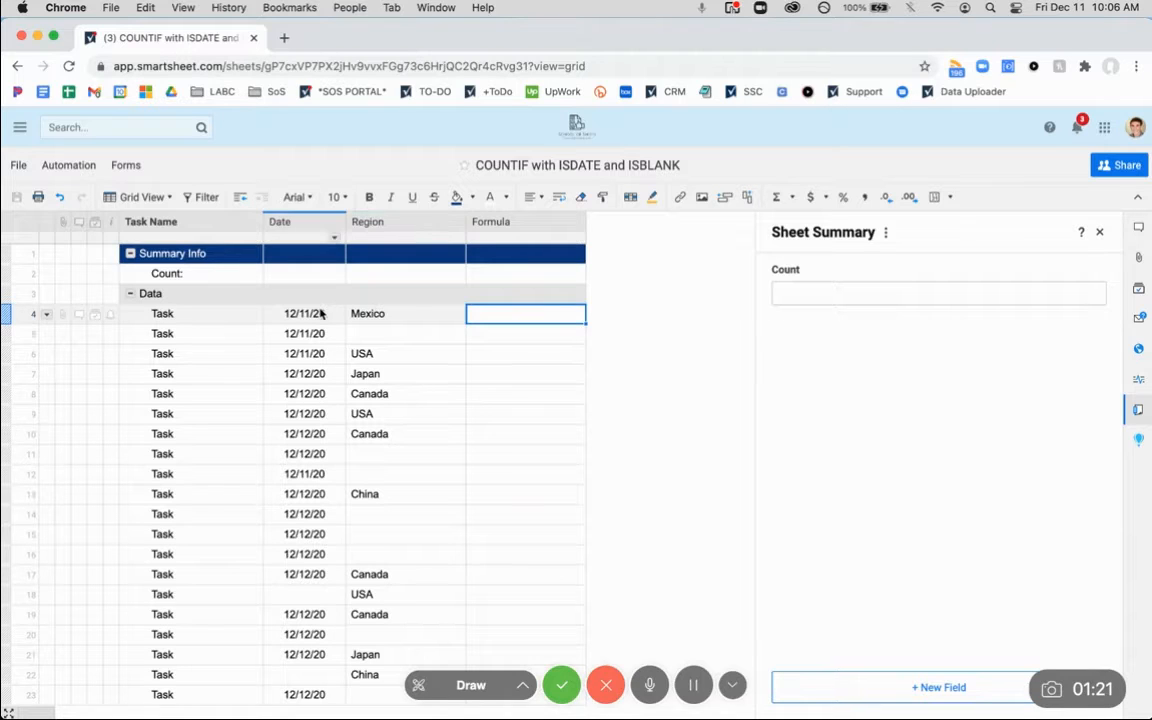
pyautogui.click(400, 312)
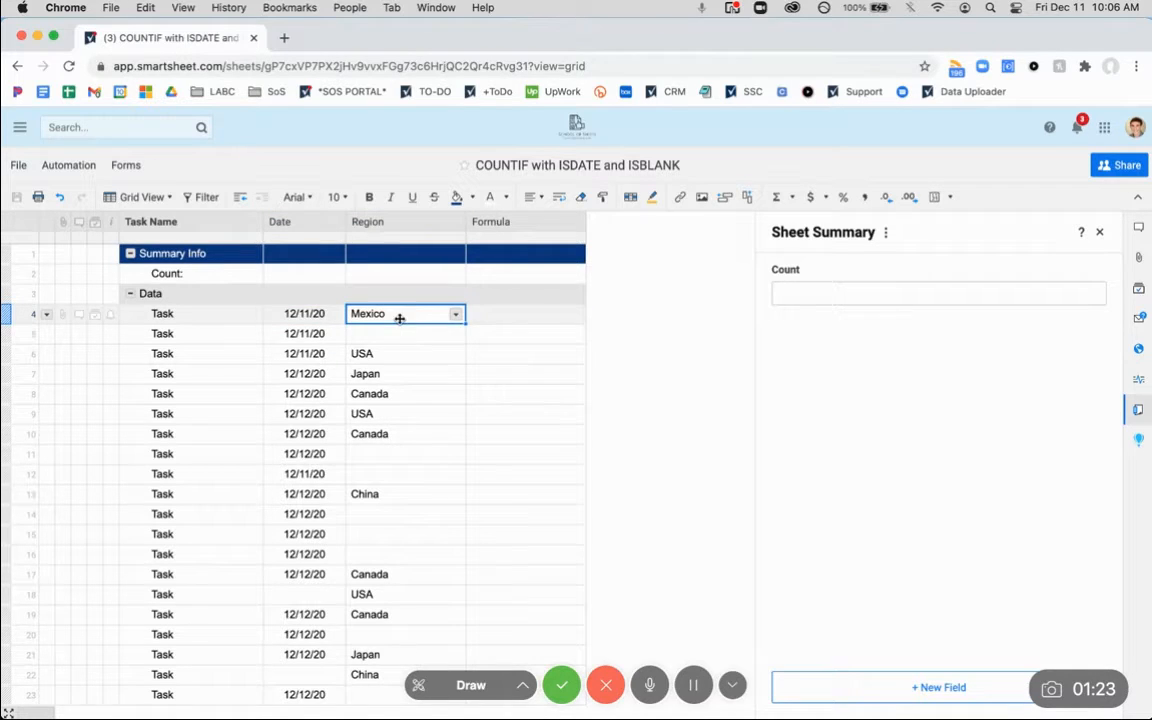
pyautogui.write('=count')
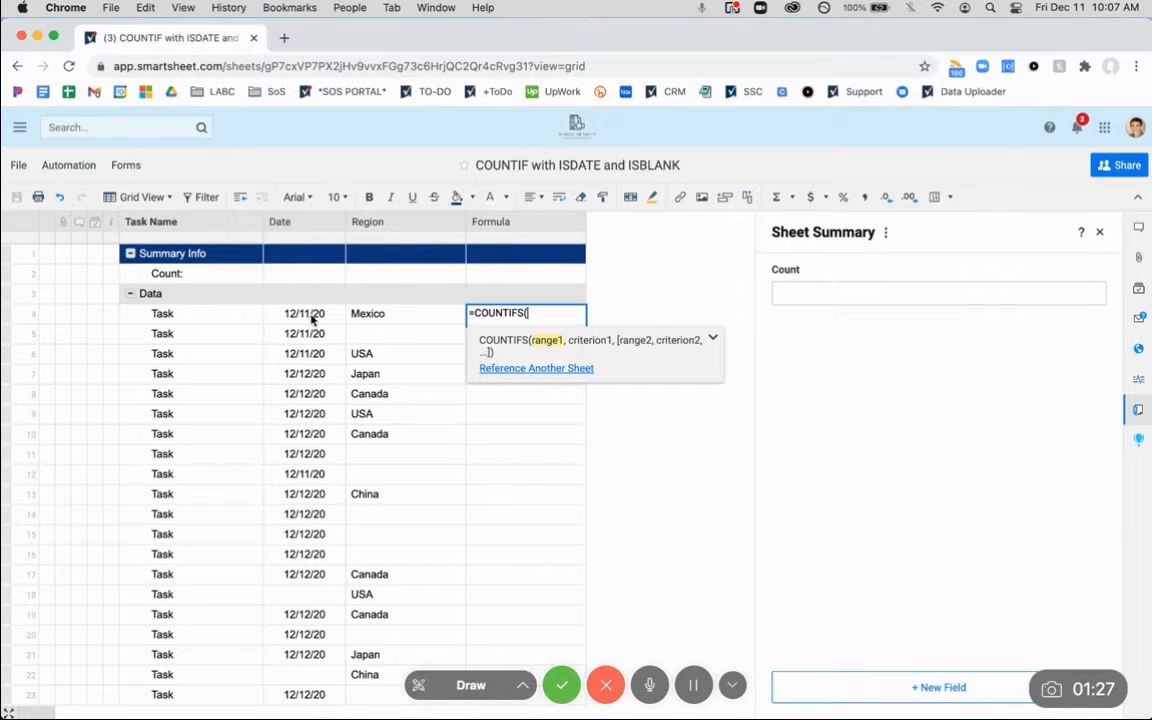
pyautogui.write('Date@row, is')
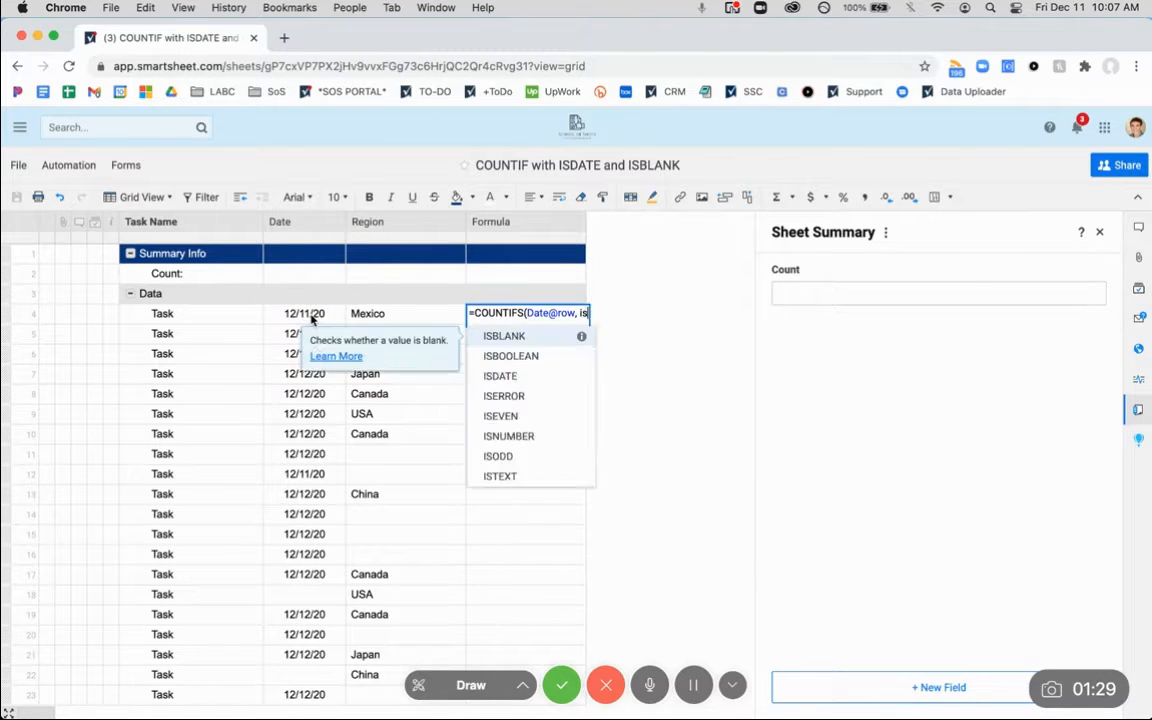
pyautogui.click(500, 376)
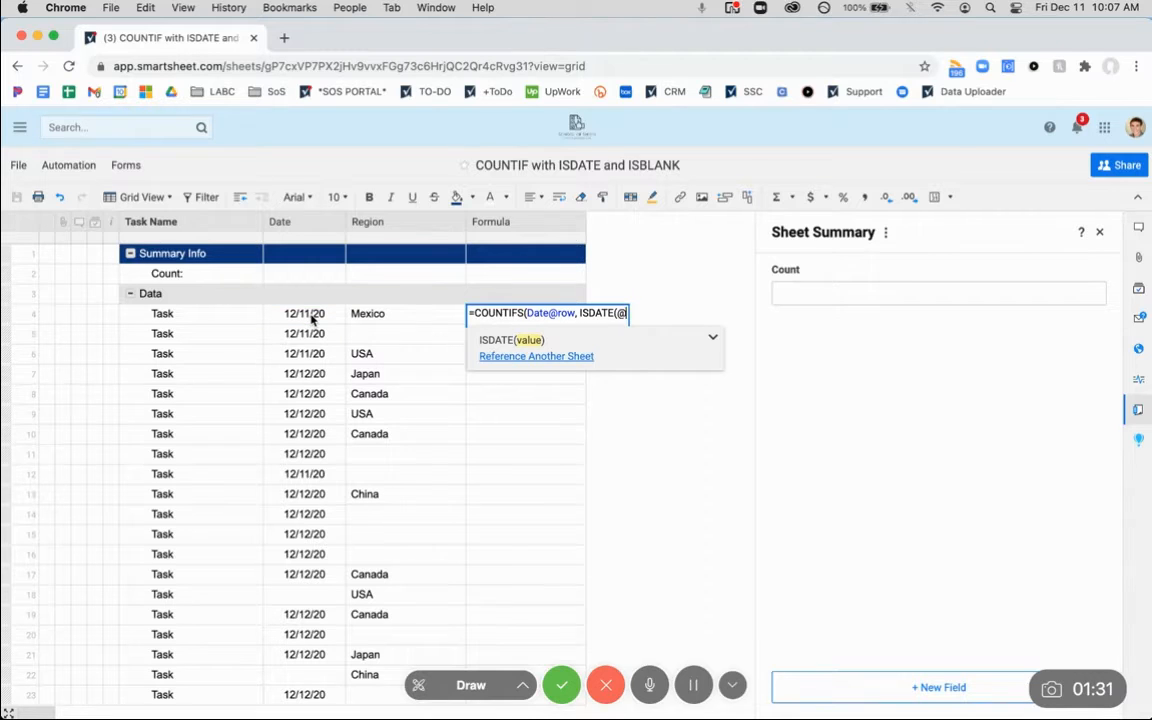
pyautogui.click(304, 312)
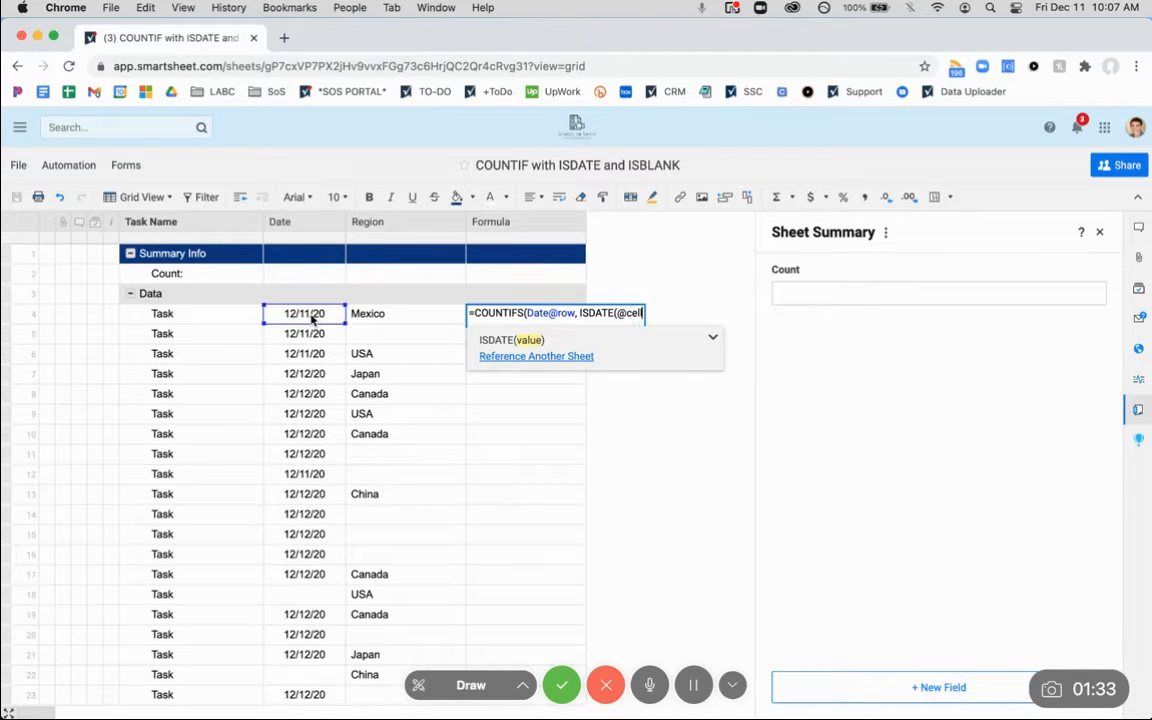
pyautogui.write(')')
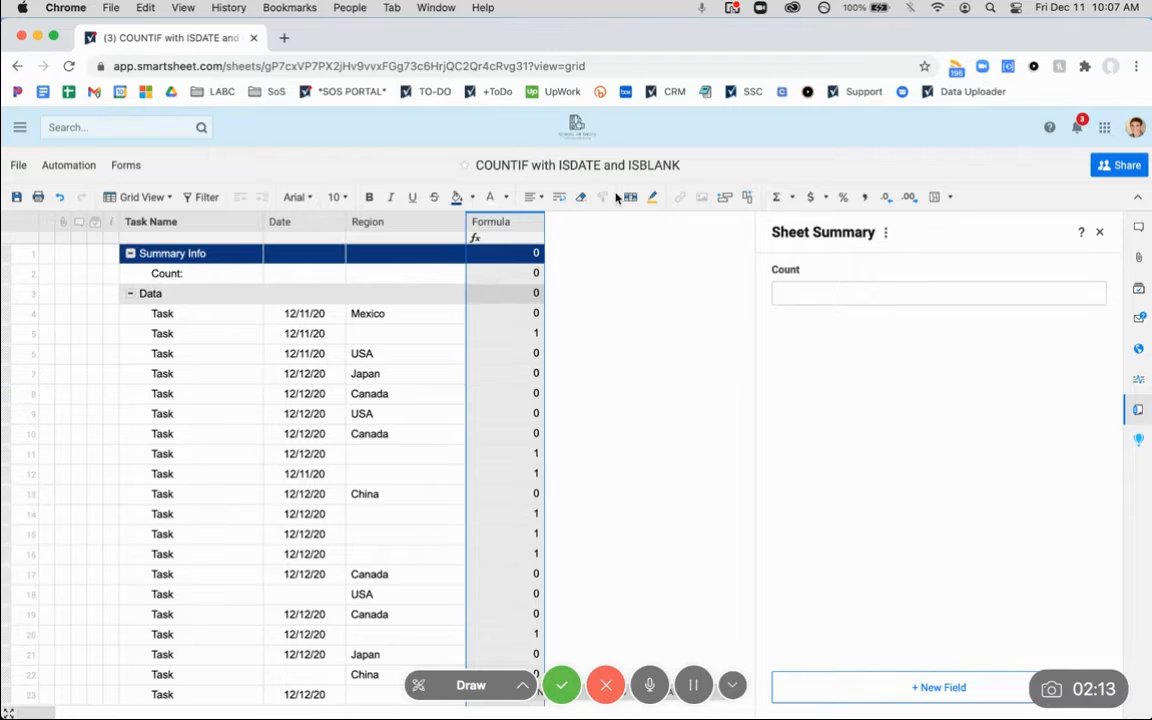
# - Add a conditional formatting rule shading entire rows light orange where Formula is 1
pyautogui.click(652, 196)
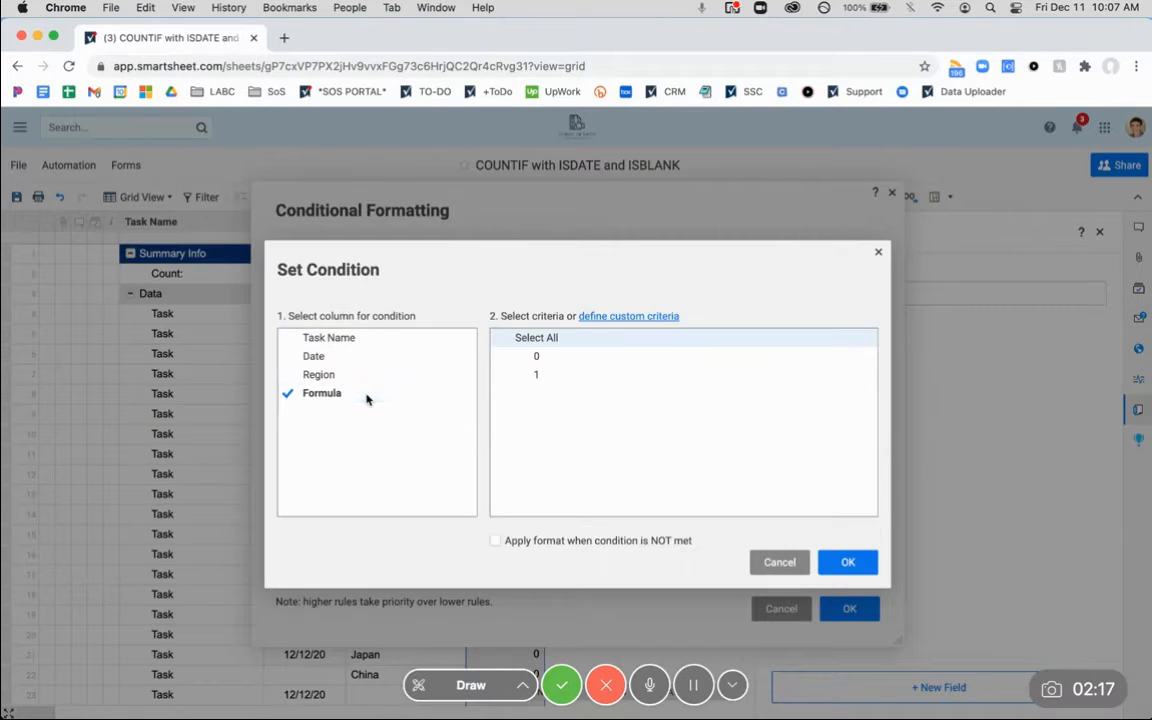
pyautogui.click(848, 562)
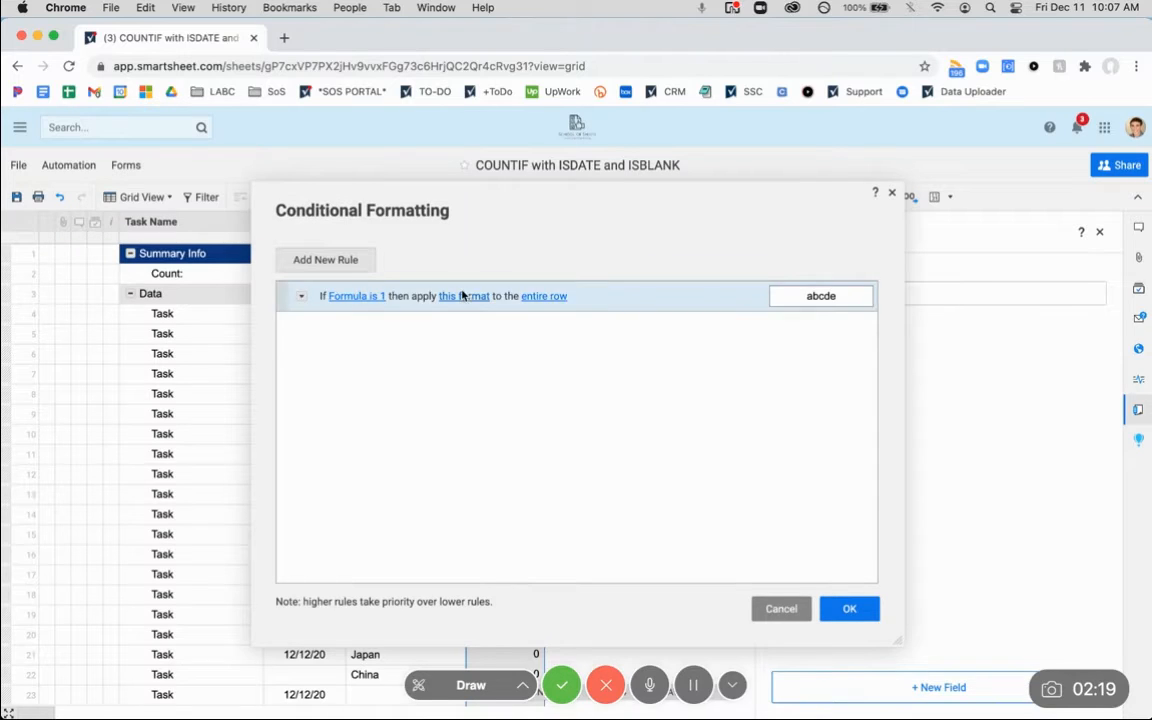
pyautogui.click(464, 296)
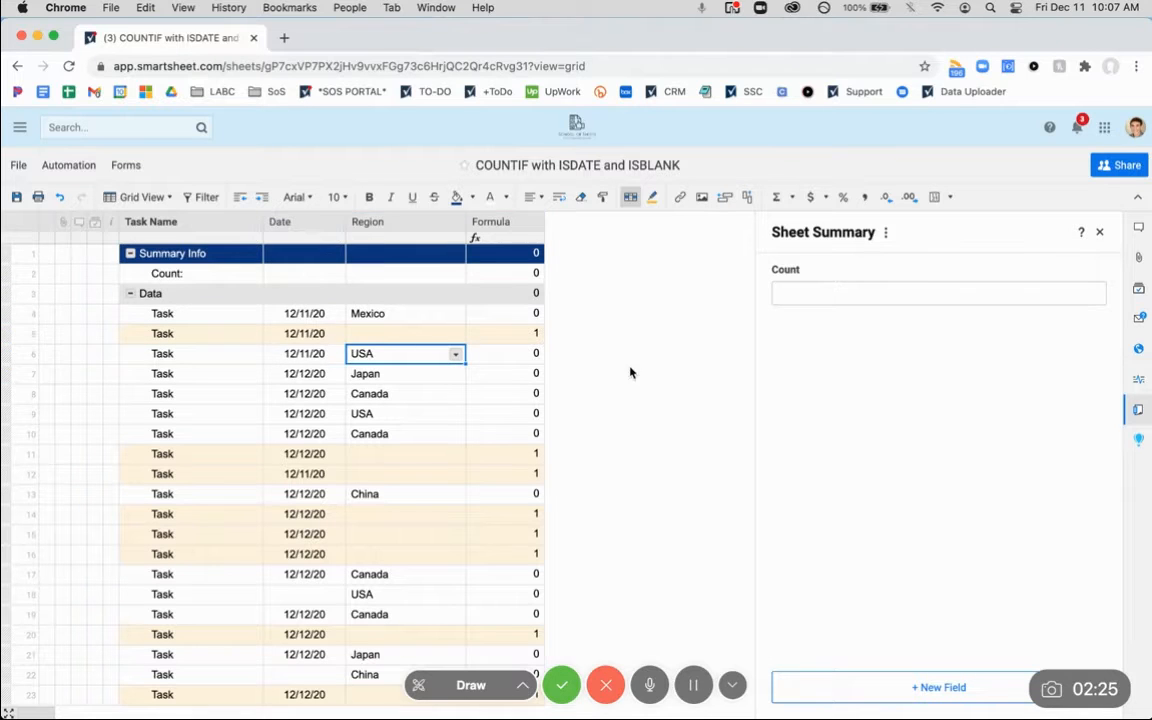
# - Review the flagged rows and enter an invalid date 'H' so that row's Formula shows 0
pyautogui.scroll(-3)
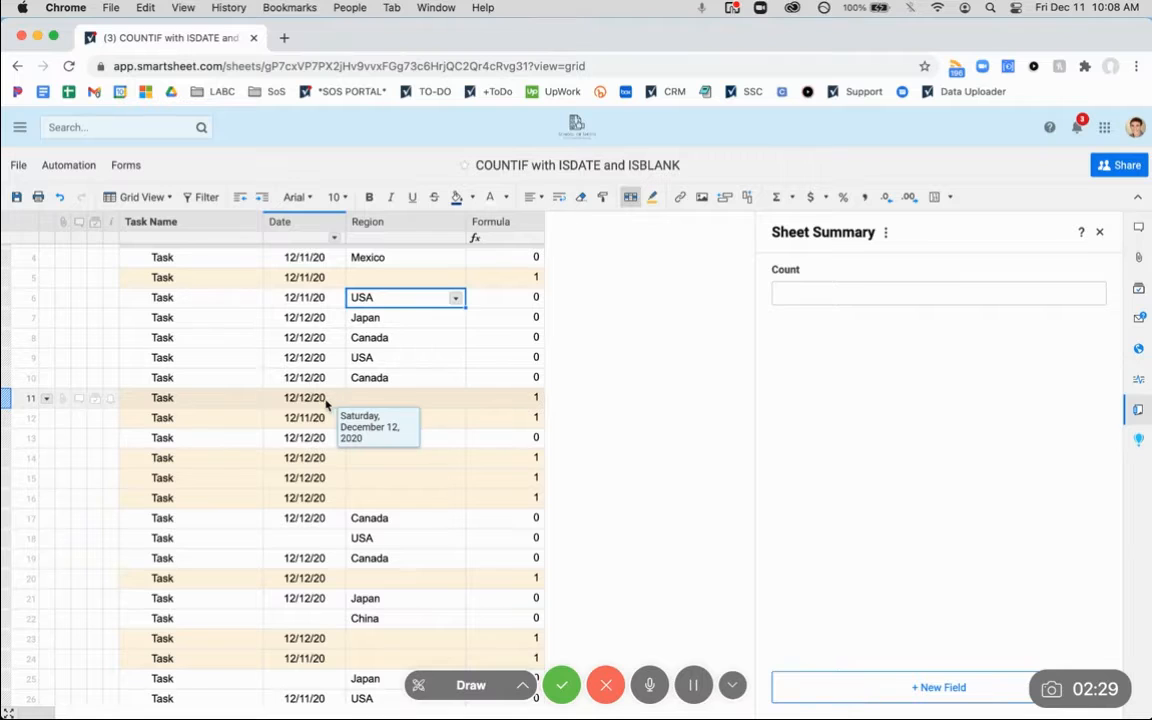
pyautogui.scroll(-3)
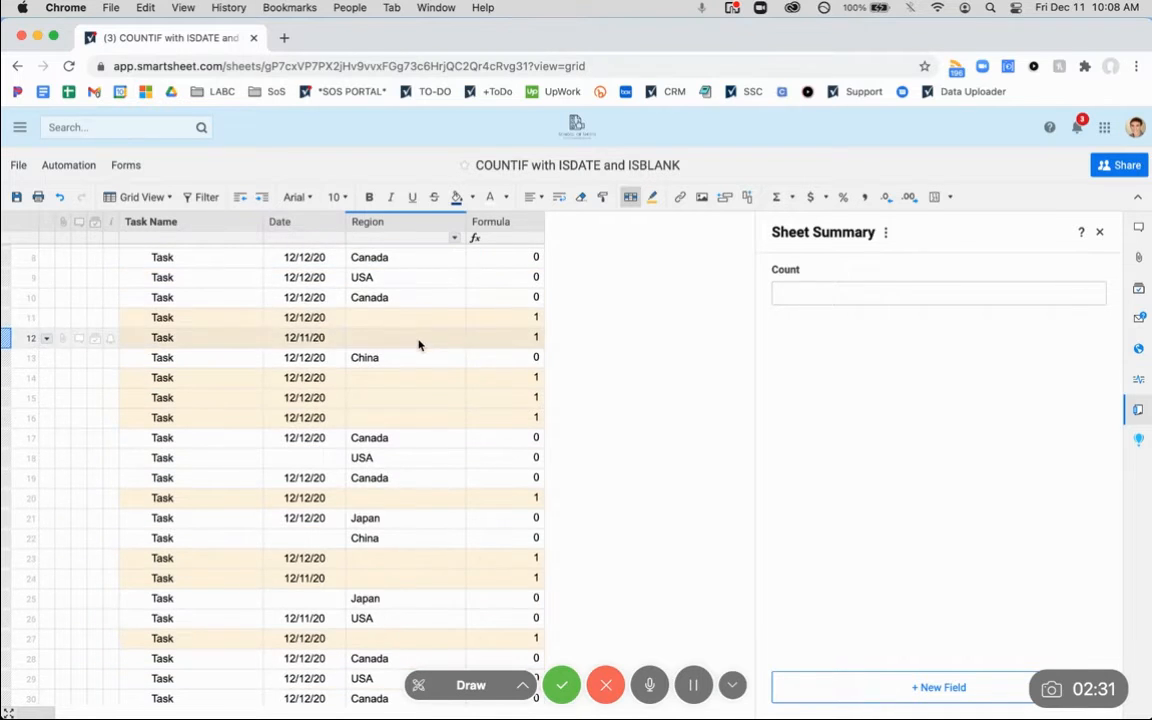
pyautogui.scroll(-3)
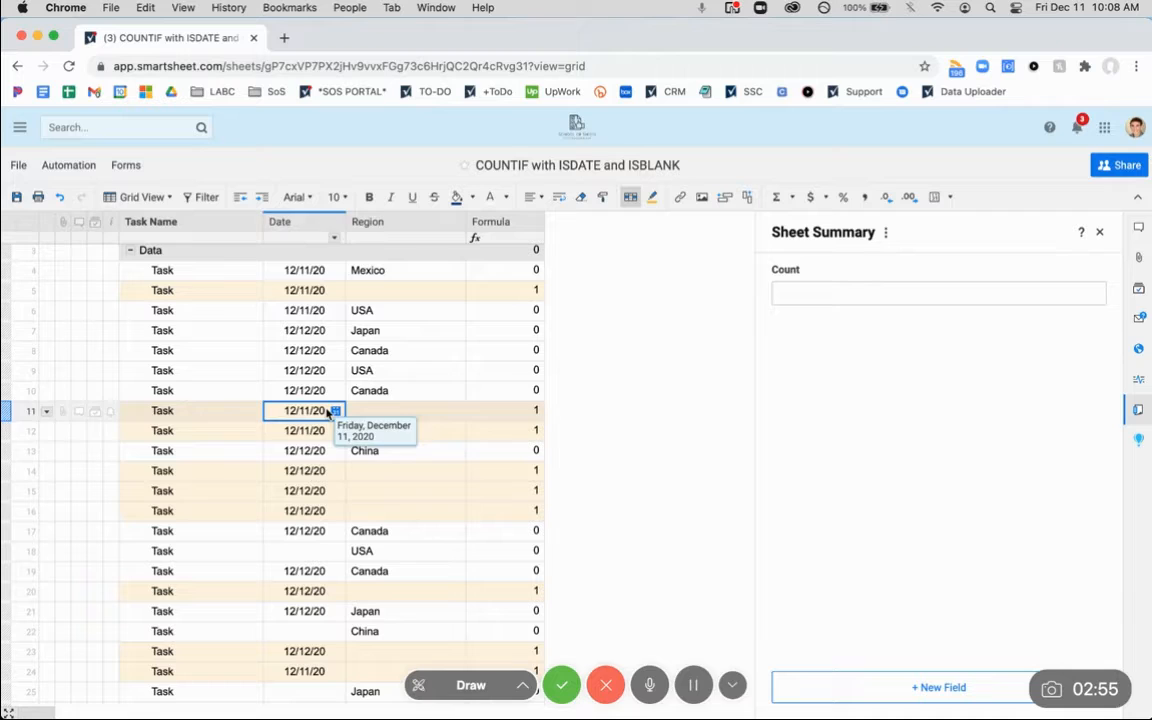
pyautogui.write('H')
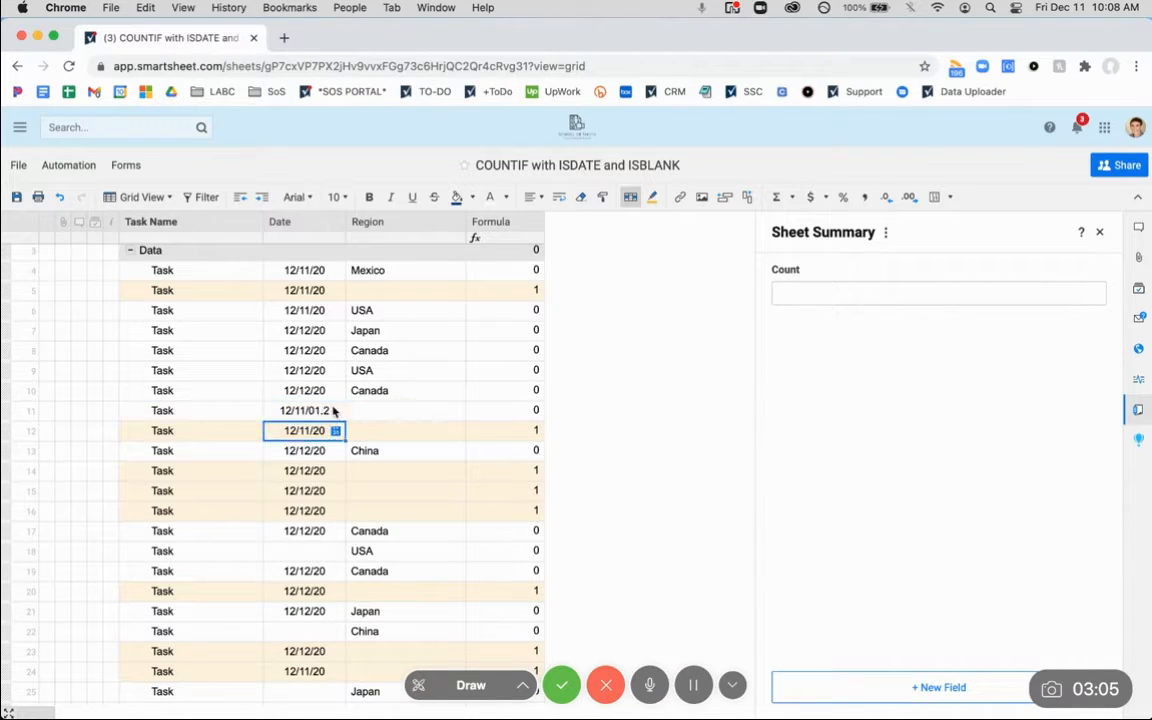
pyautogui.moveTo(532, 408)
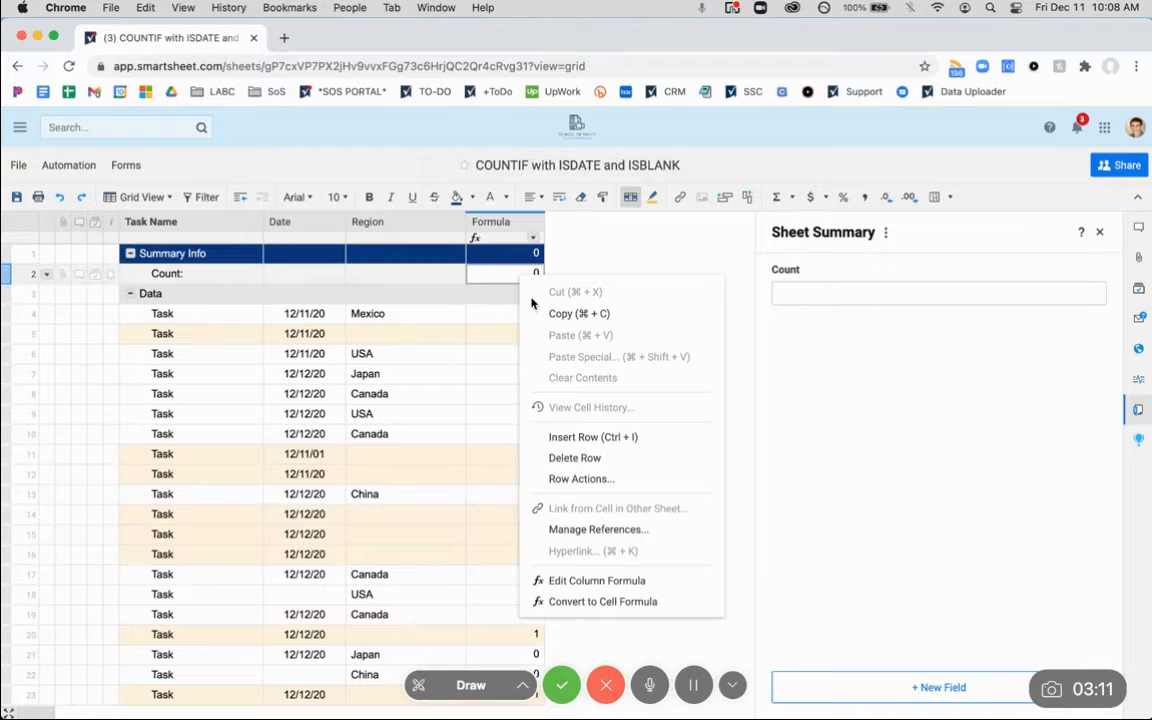
pyautogui.click(596, 580)
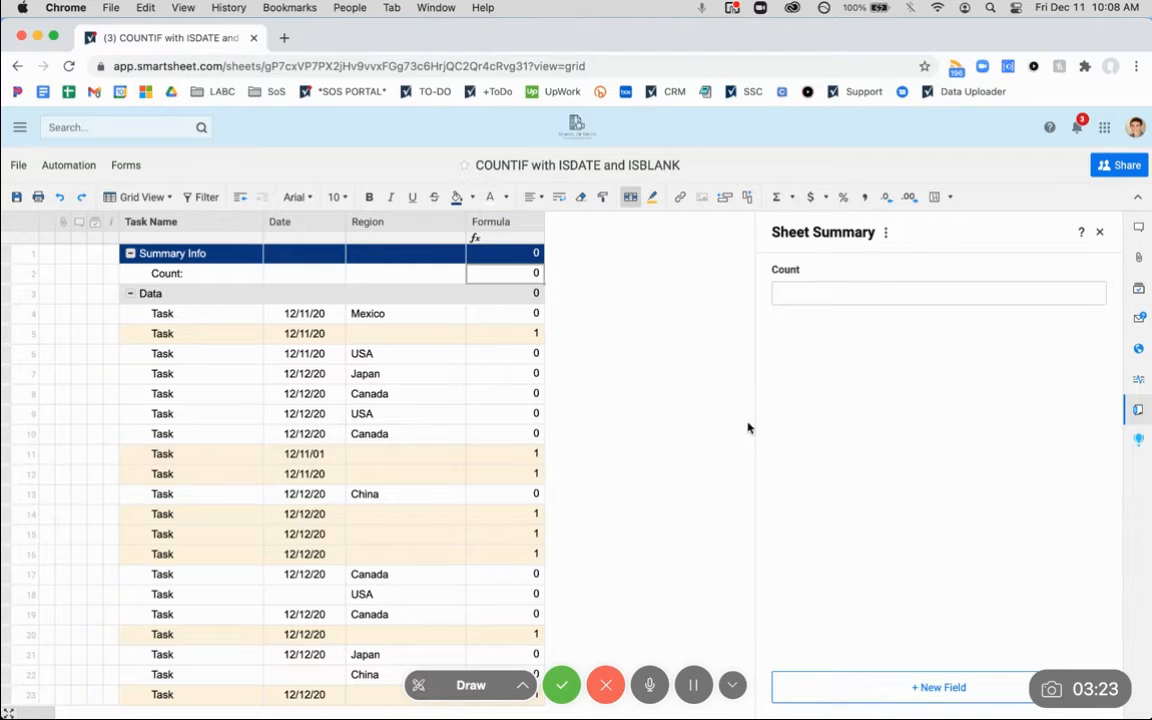
pyautogui.click(938, 292)
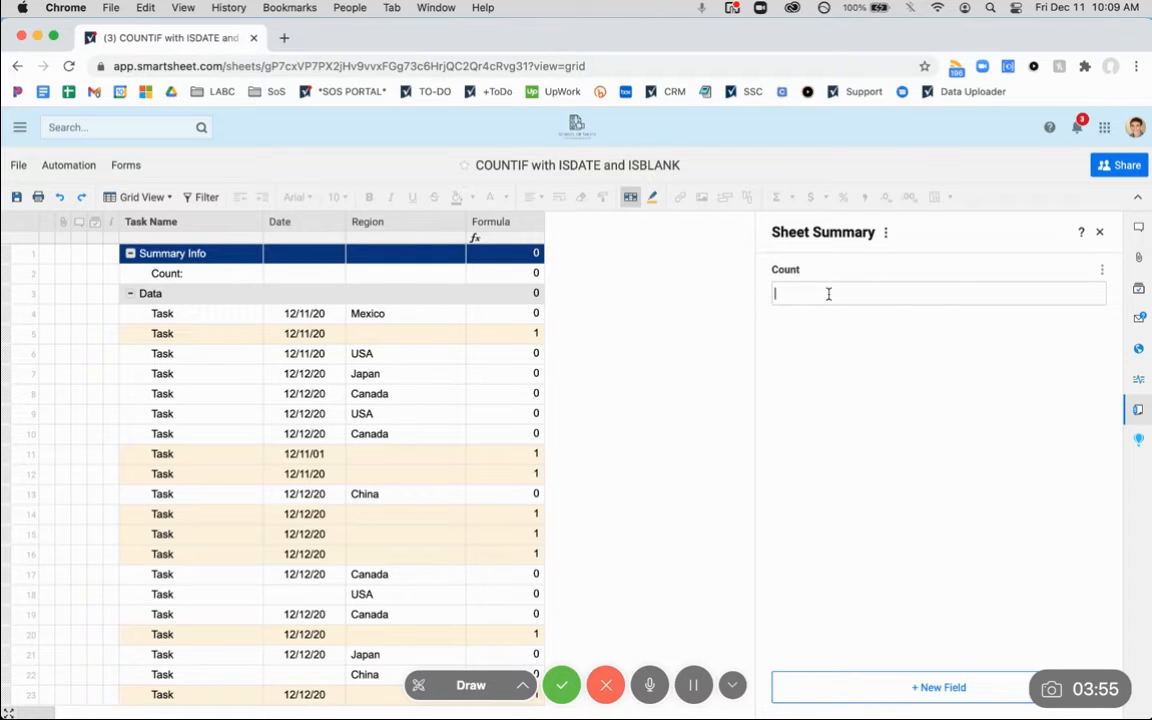
pyautogui.moveTo(676, 518)
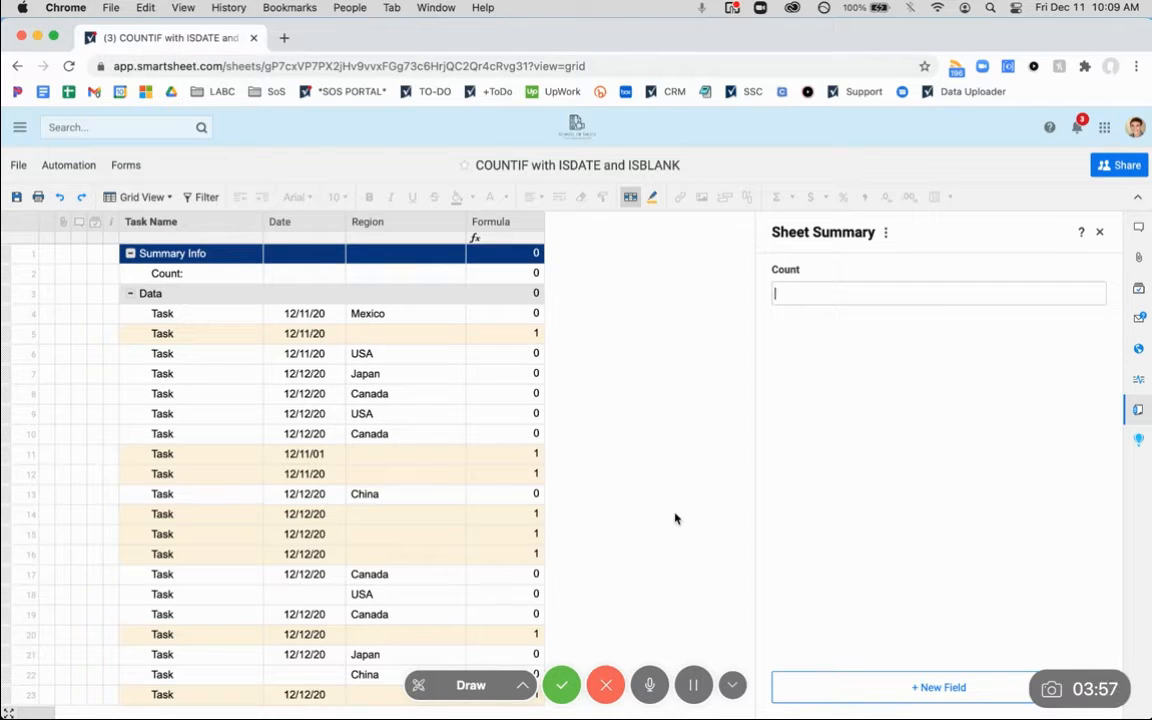
pyautogui.moveTo(840, 332)
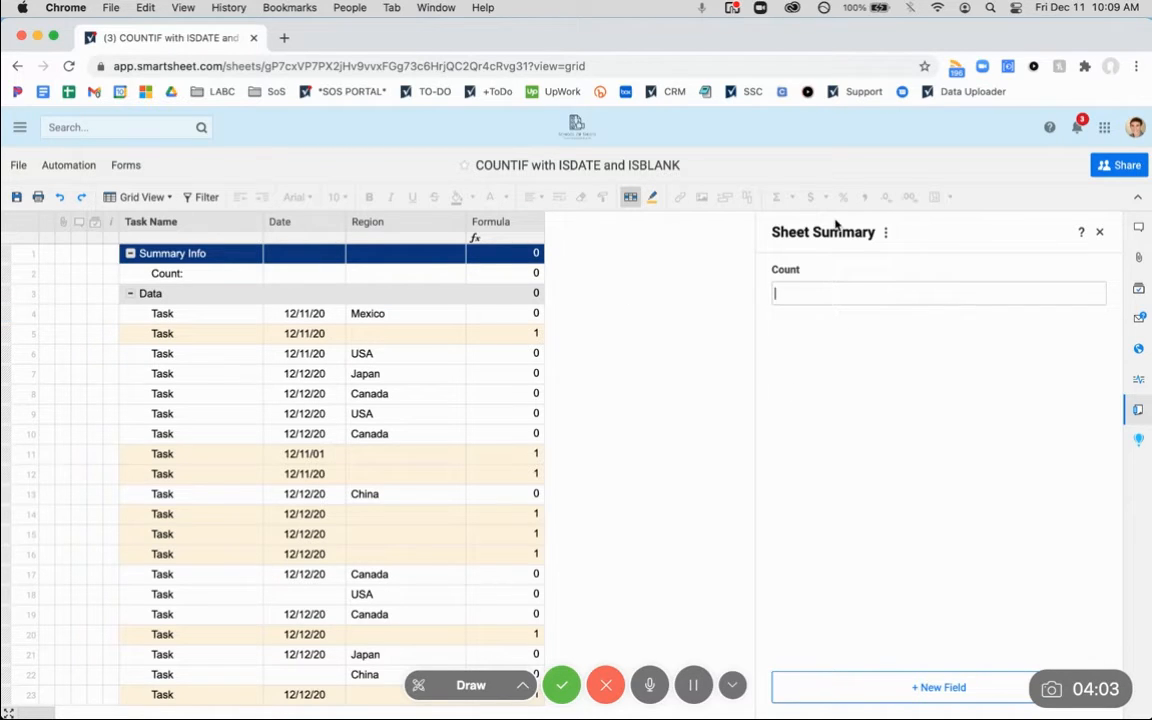
# - Start the Count summary field formula =COUNTIFS(date:date, referencing the whole Date column
pyautogui.write('=')
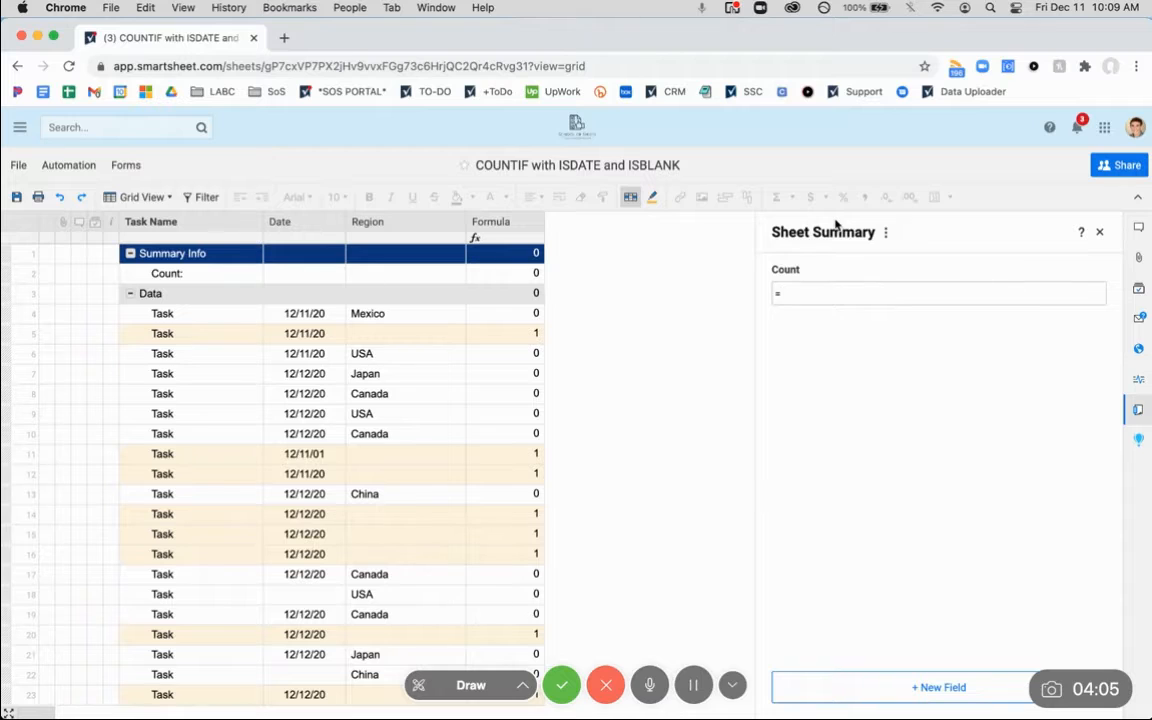
pyautogui.write('=COUNTIFS(')
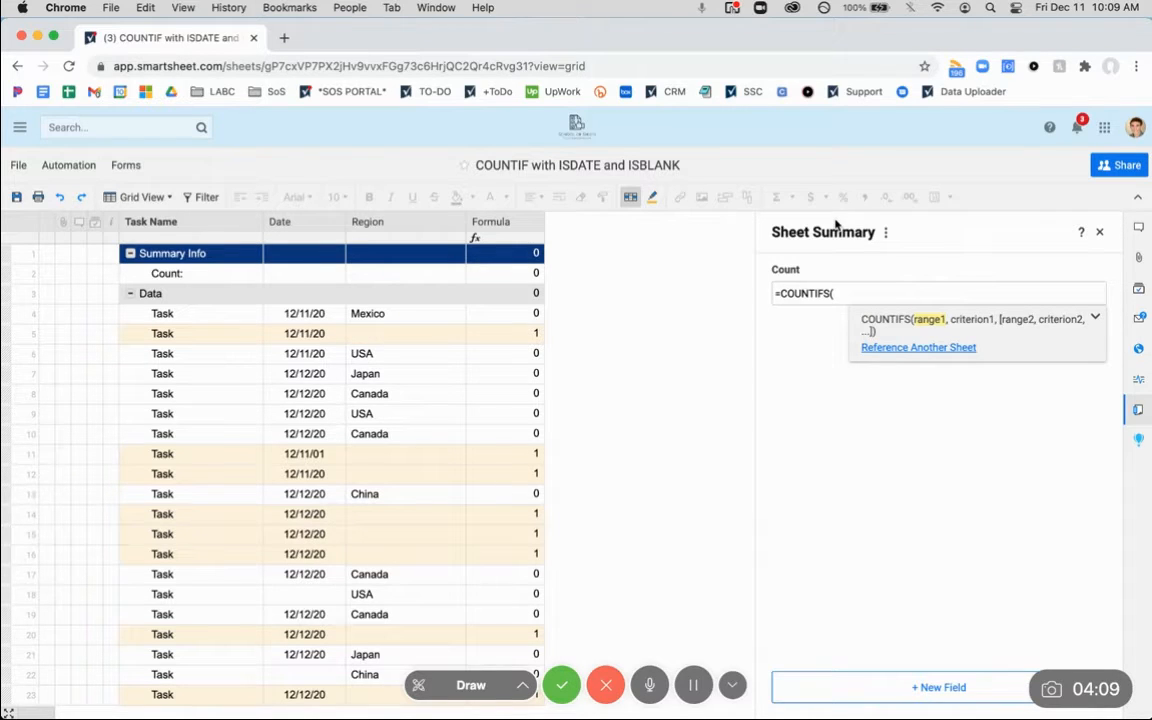
pyautogui.moveTo(852, 312)
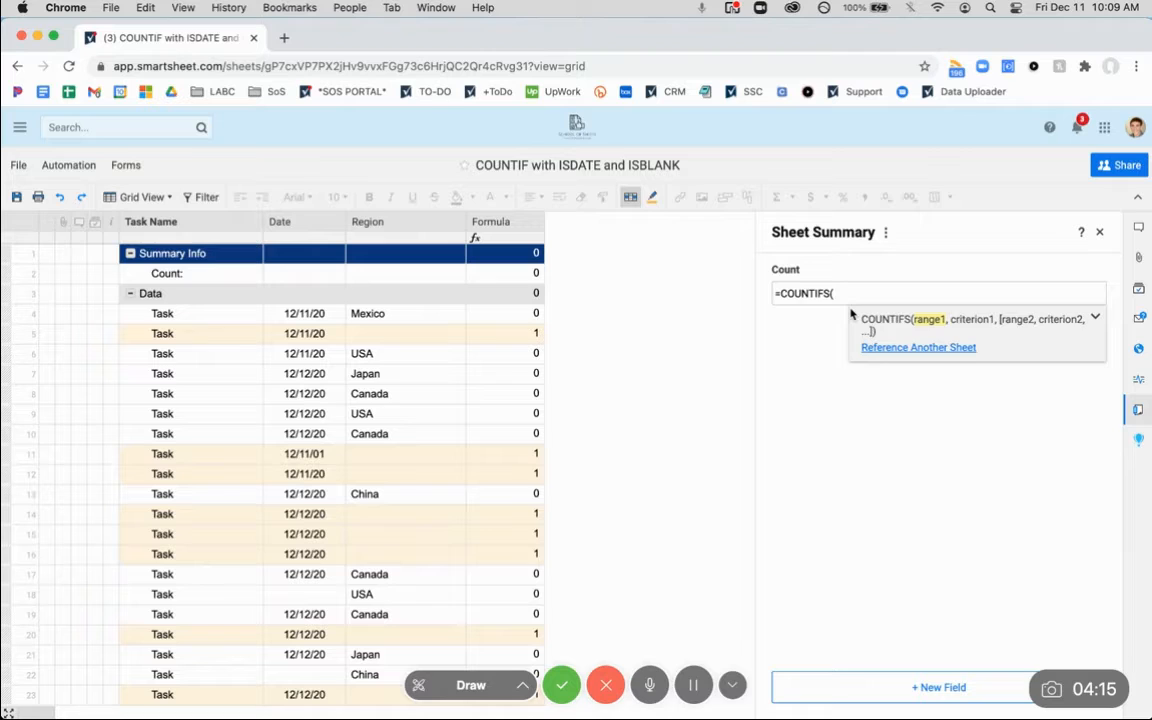
pyautogui.write('date')
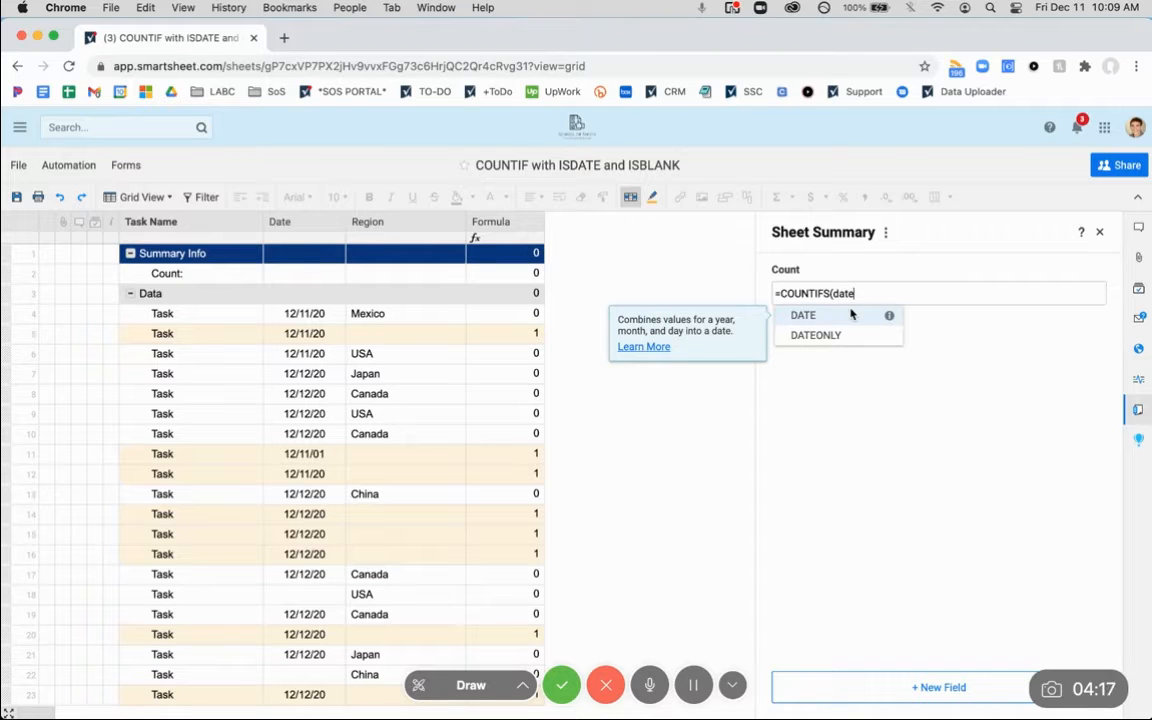
pyautogui.write(':date')
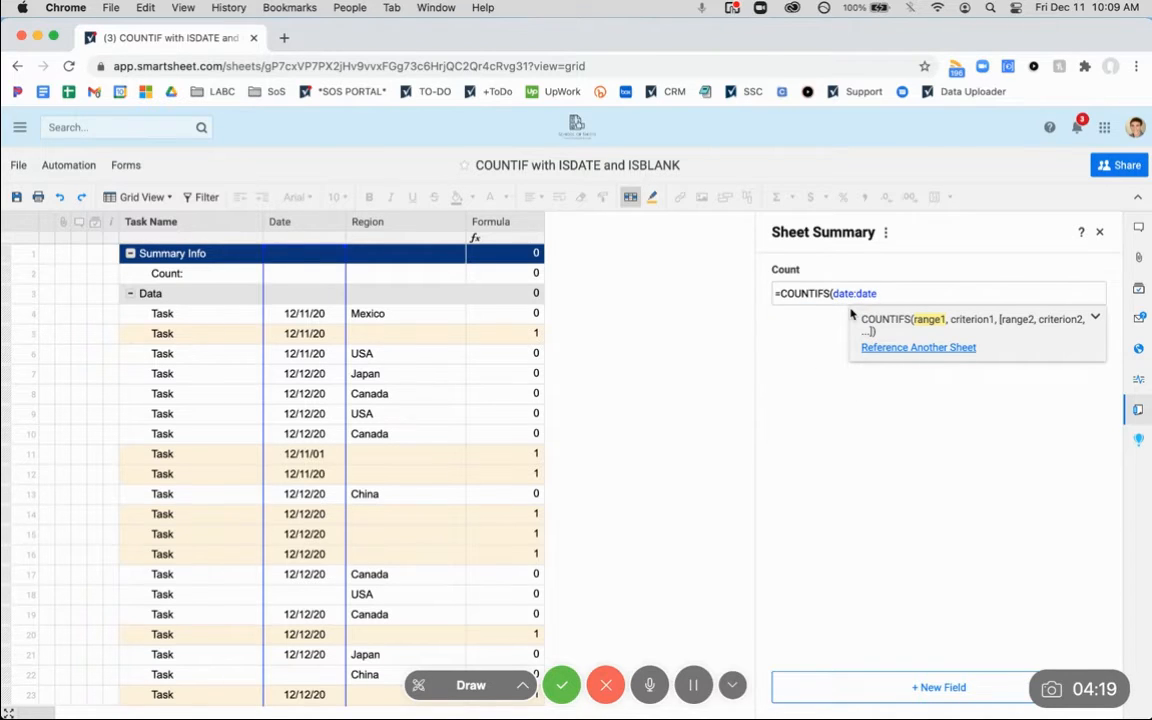
pyautogui.scroll(-3)
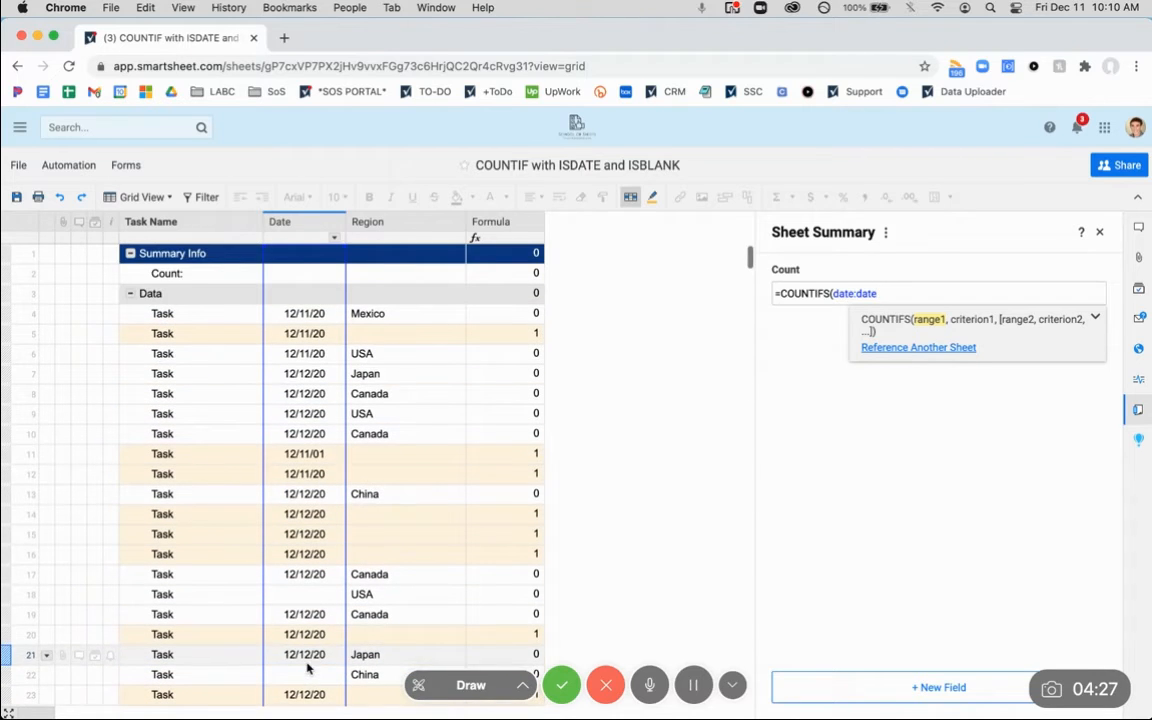
pyautogui.write(',')
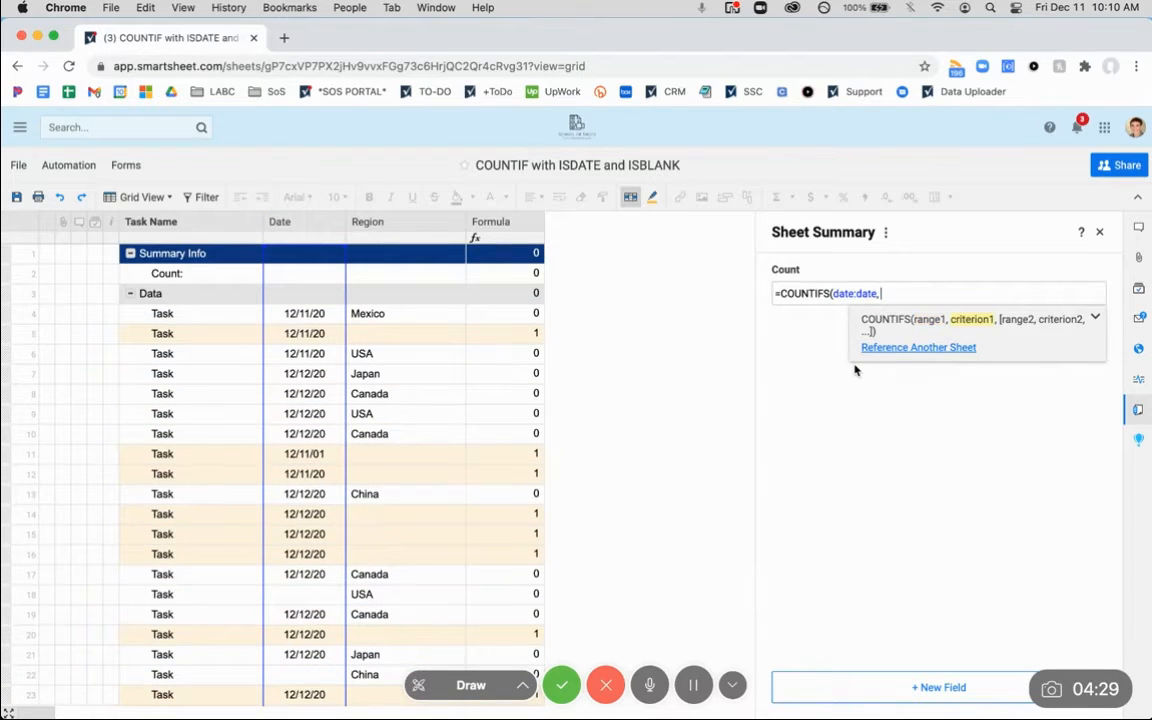
pyautogui.write('ISDATE(@de')
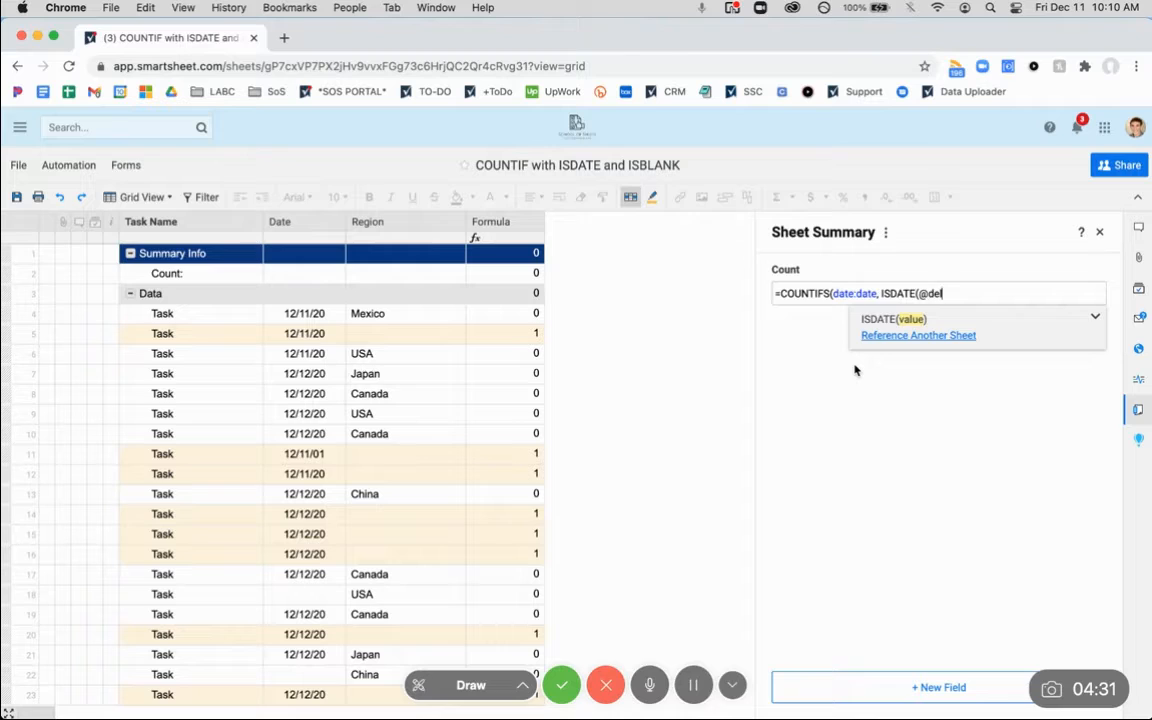
pyautogui.write('cell), region:region,')
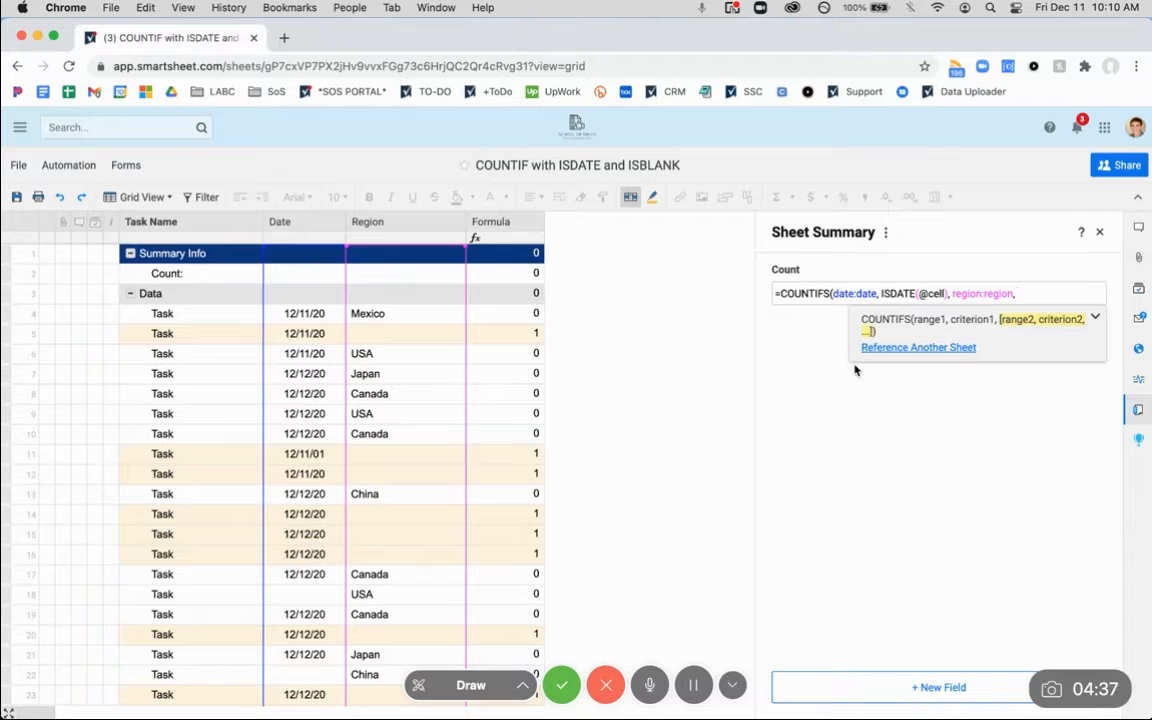
pyautogui.write('lis')
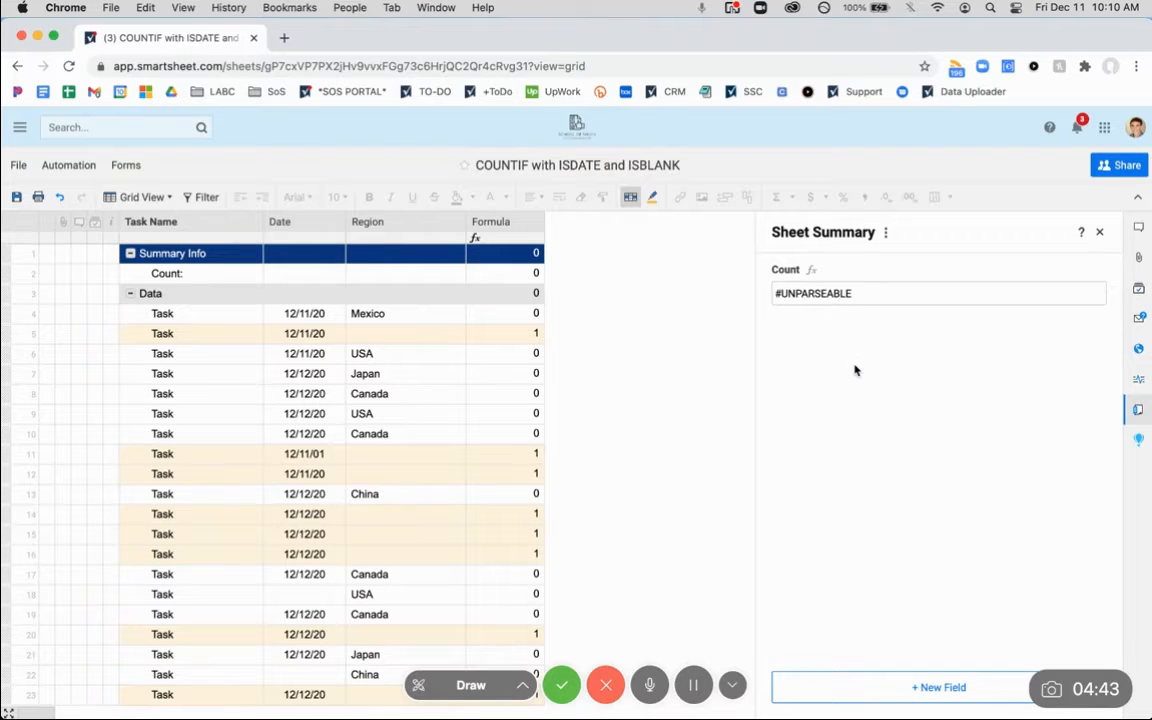
pyautogui.write('=COUNTIFS(date:date, ISDATE(@cell), region:region, ISBLANK(@cell')
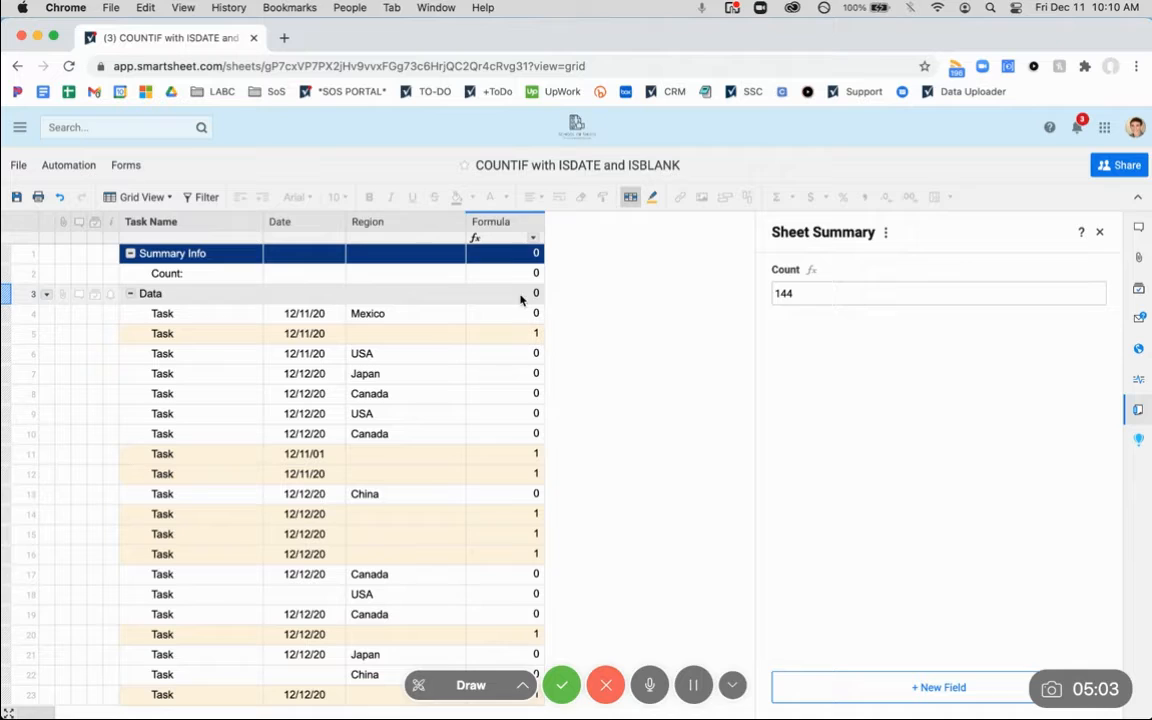
# - Paste many dated rows with blank Region and scroll through them; Count rises to 432
pyautogui.click(400, 312)
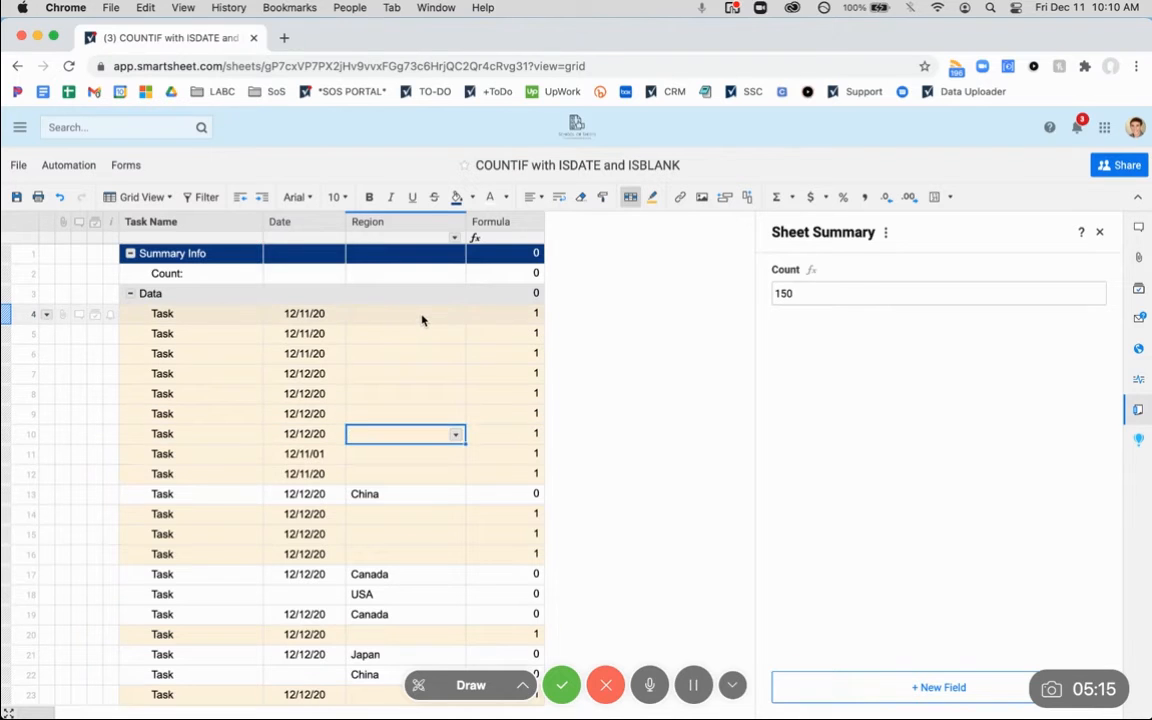
pyautogui.scroll(-3)
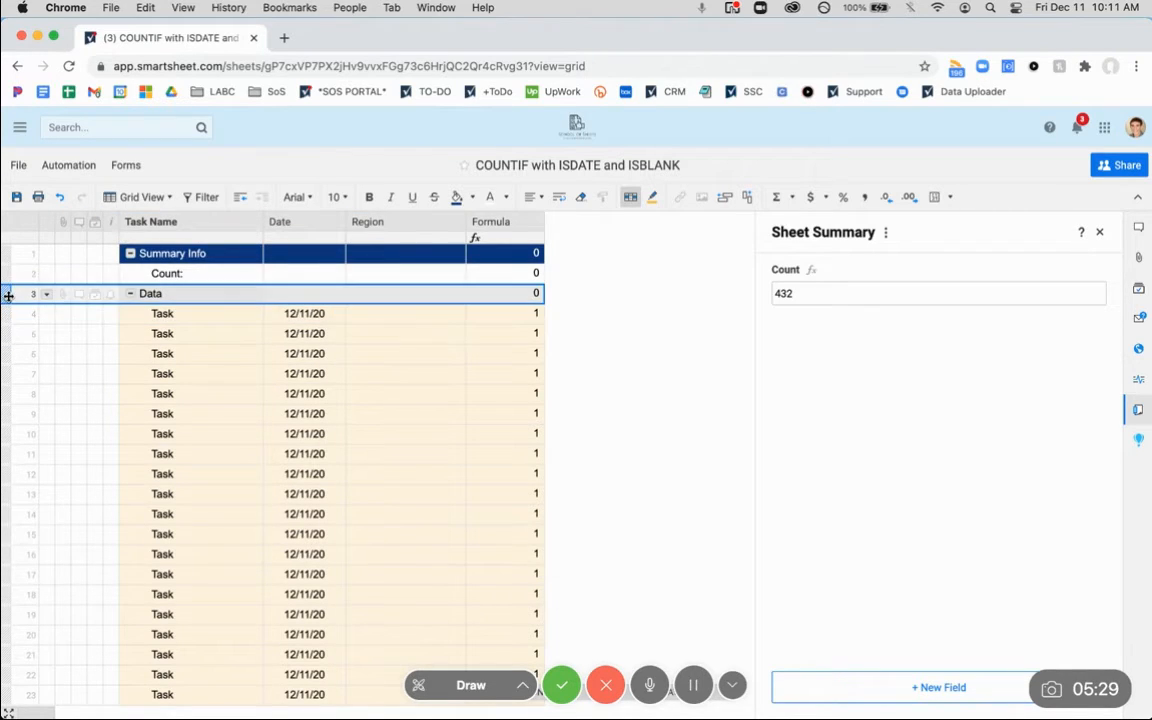
pyautogui.click(304, 374)
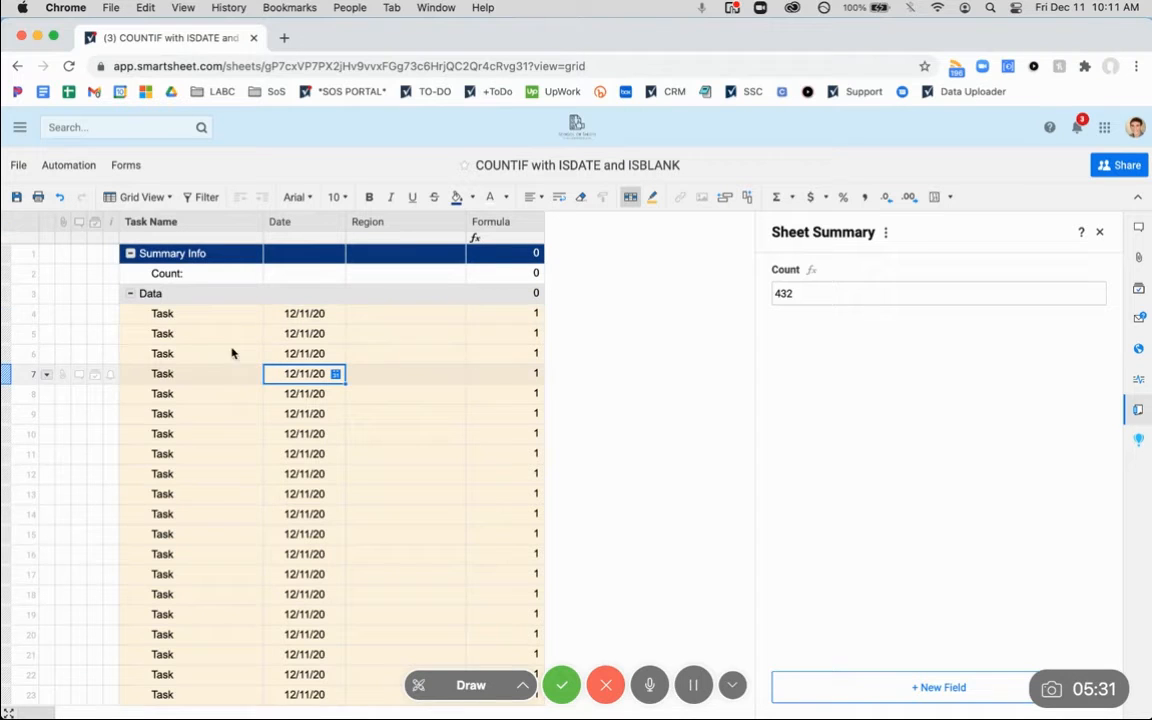
pyautogui.scroll(-3)
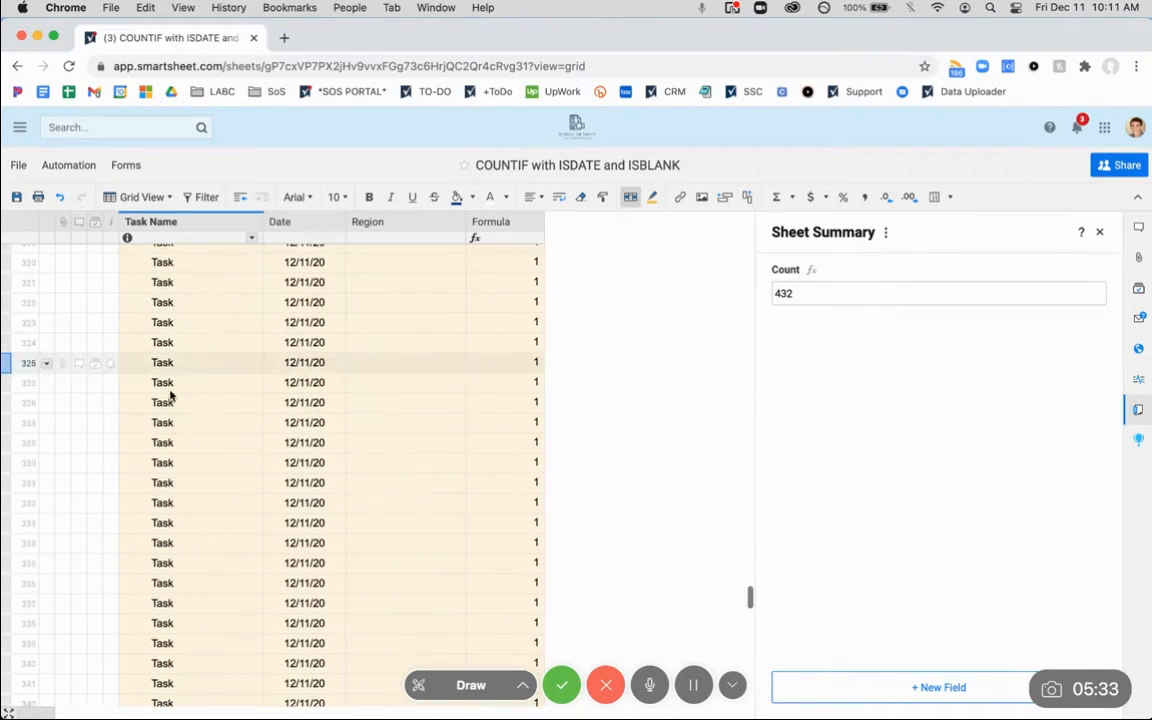
pyautogui.scroll(-3)
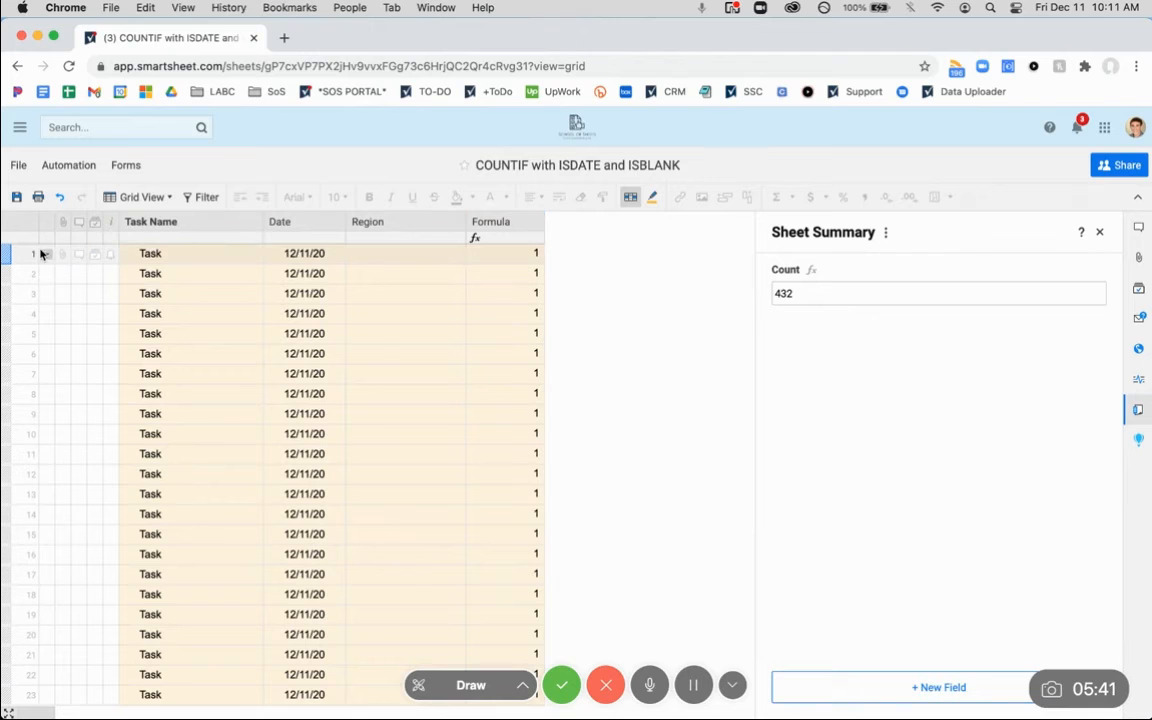
pyautogui.scroll(-3)
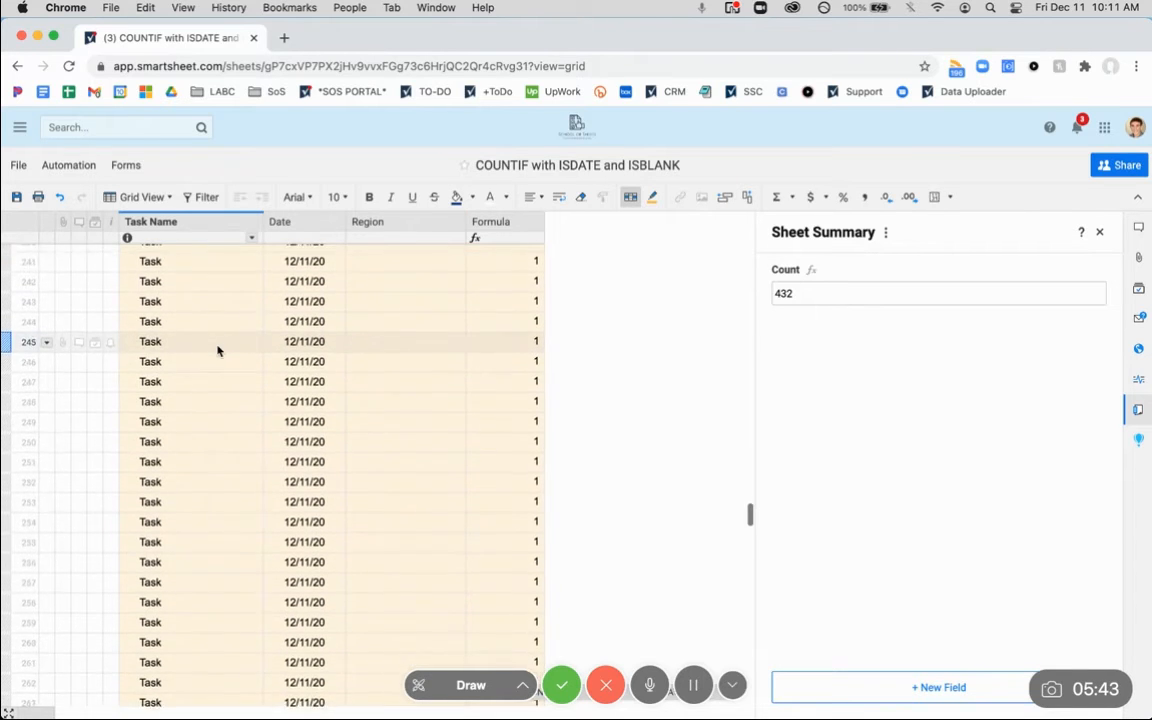
pyautogui.scroll(-3)
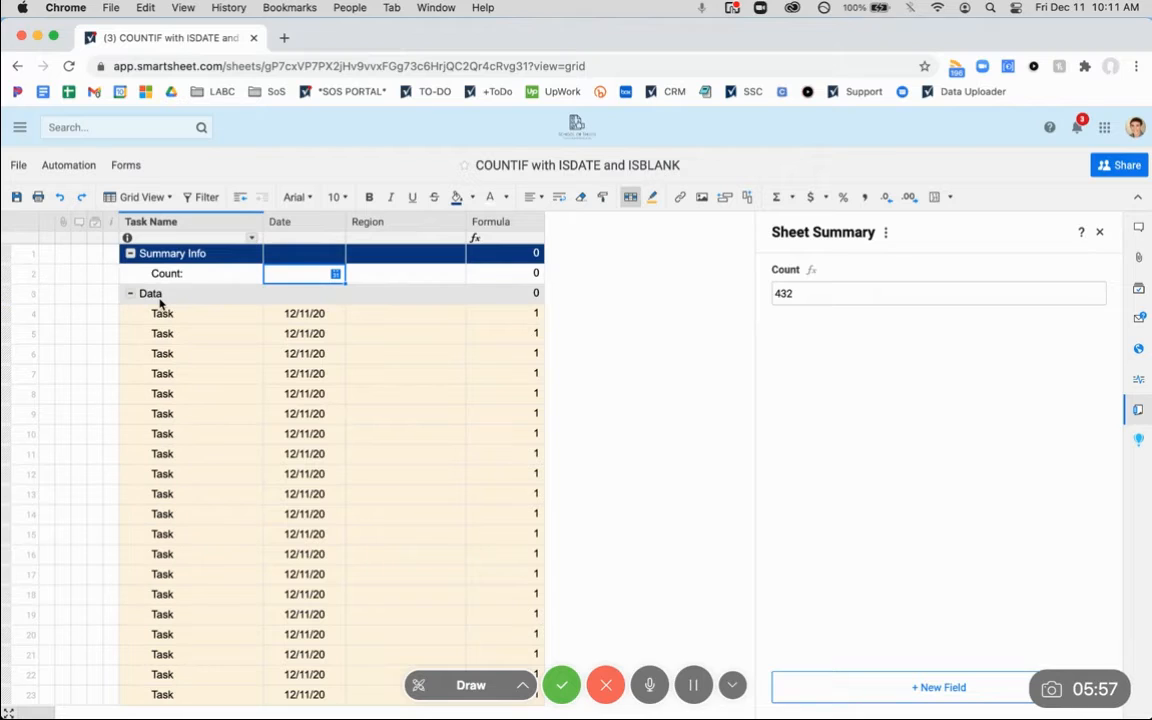
# - Fill Region cells with USA, Canada and Japan so the summary row and Count drop to 173
pyautogui.click(130, 292)
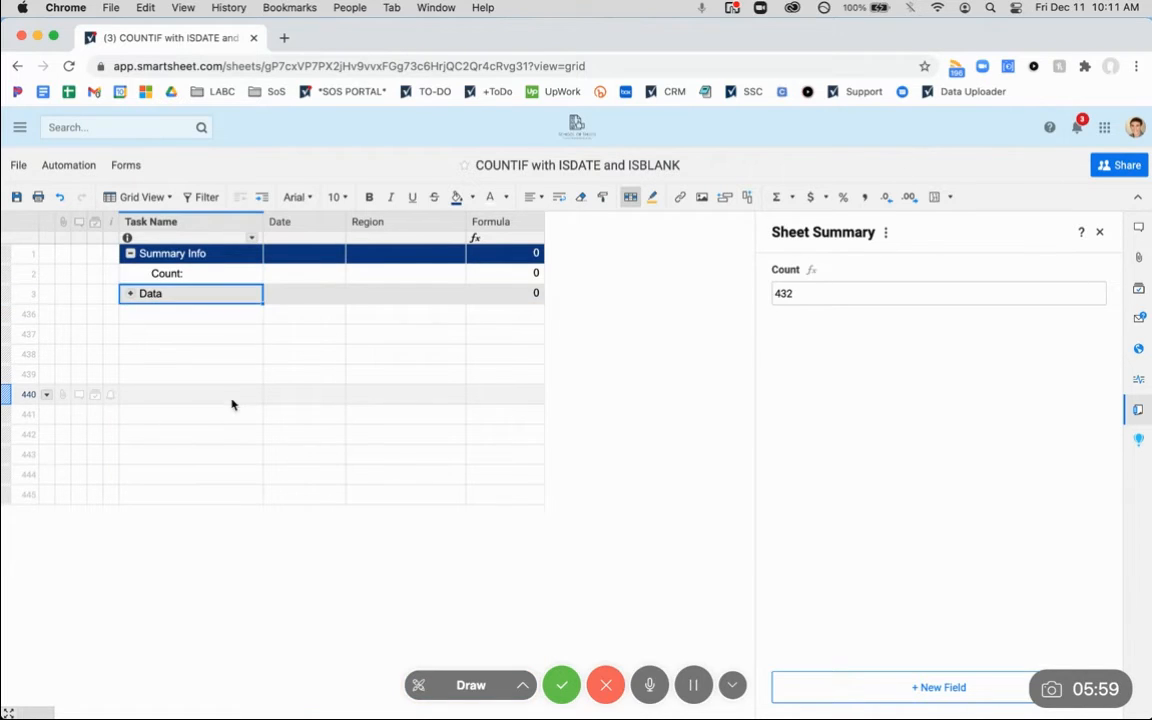
pyautogui.click(192, 394)
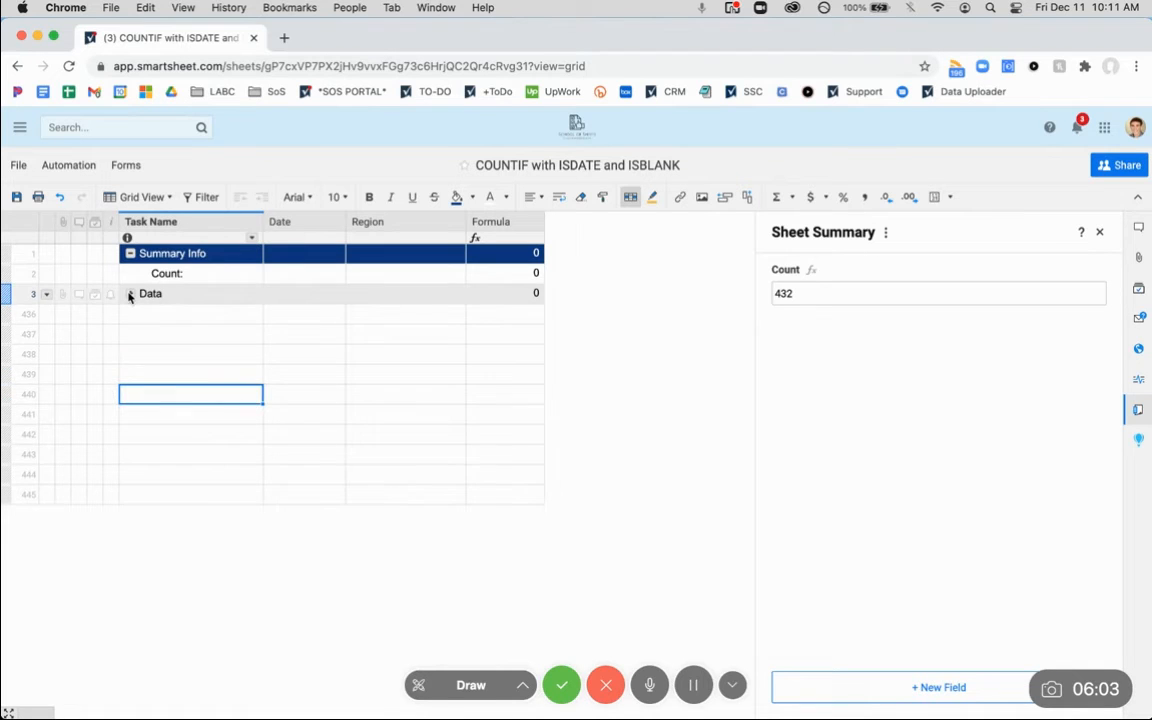
pyautogui.click(130, 292)
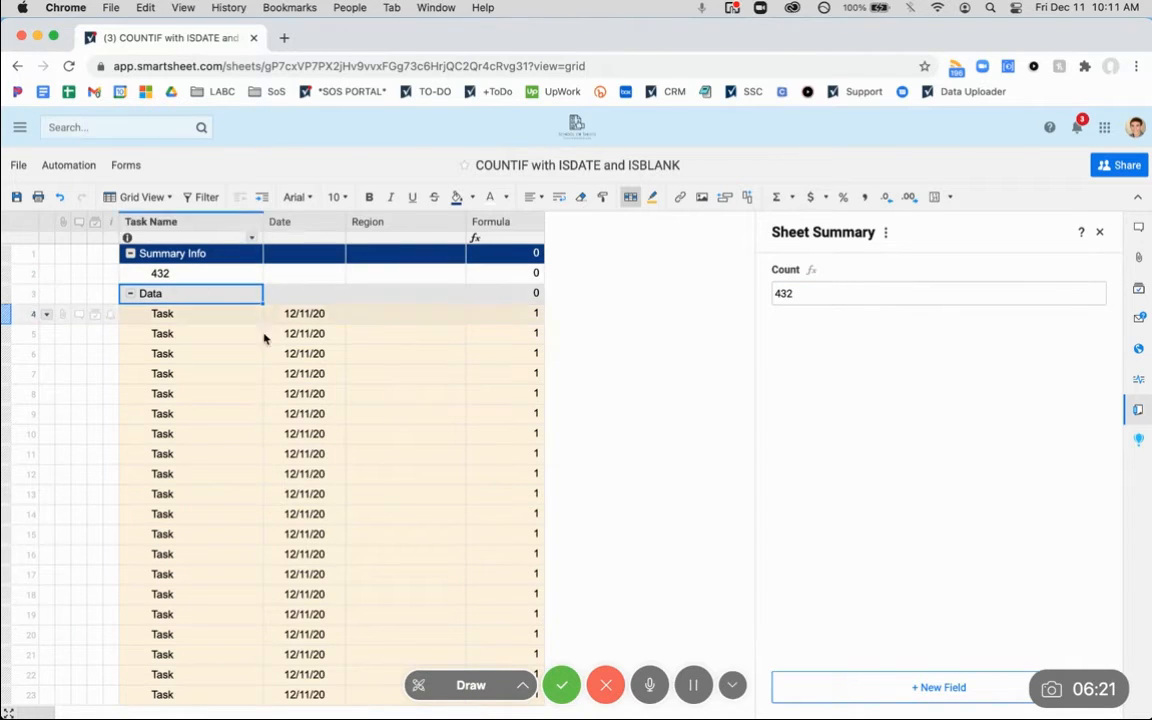
pyautogui.write('USA')
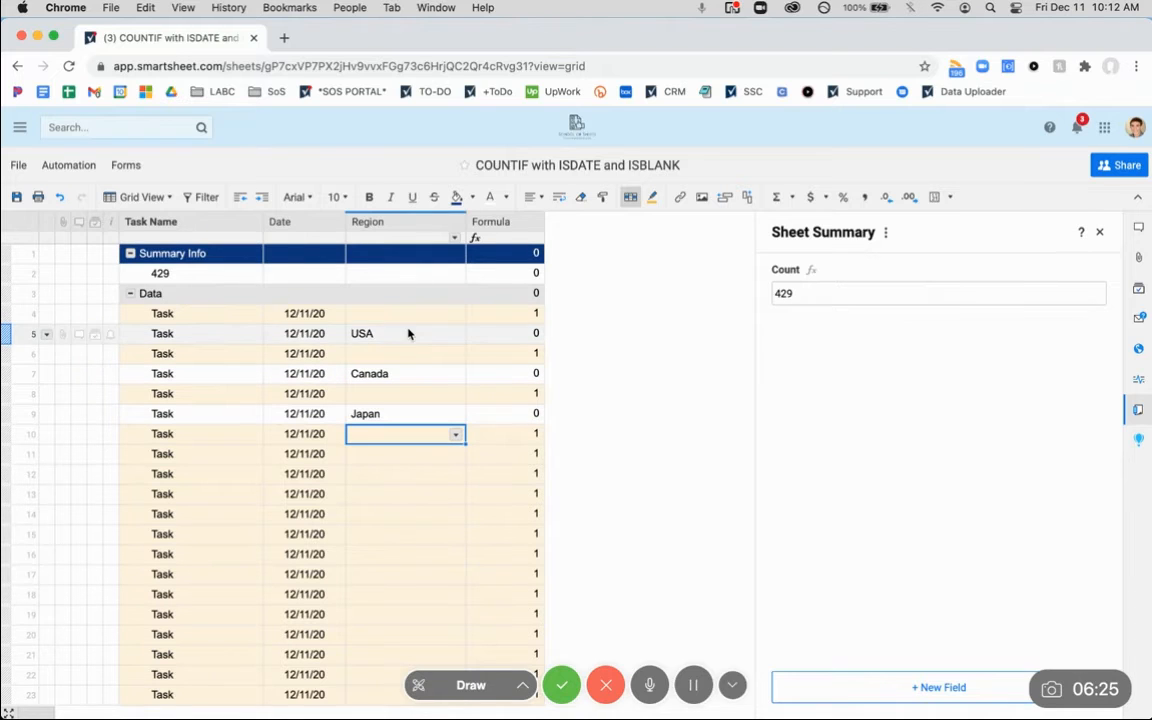
pyautogui.scroll(-3)
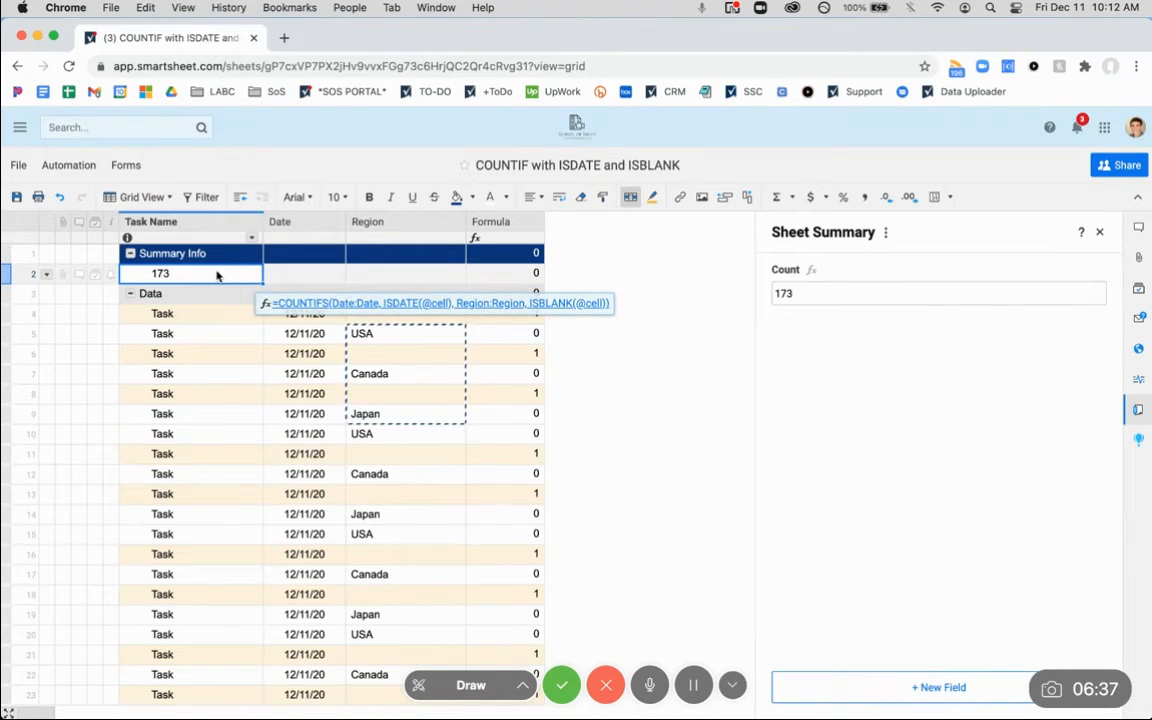
# - Prefix the summary row formula with a 'Count:' label so it reads Count: 172
pyautogui.doubleClick(160, 272)
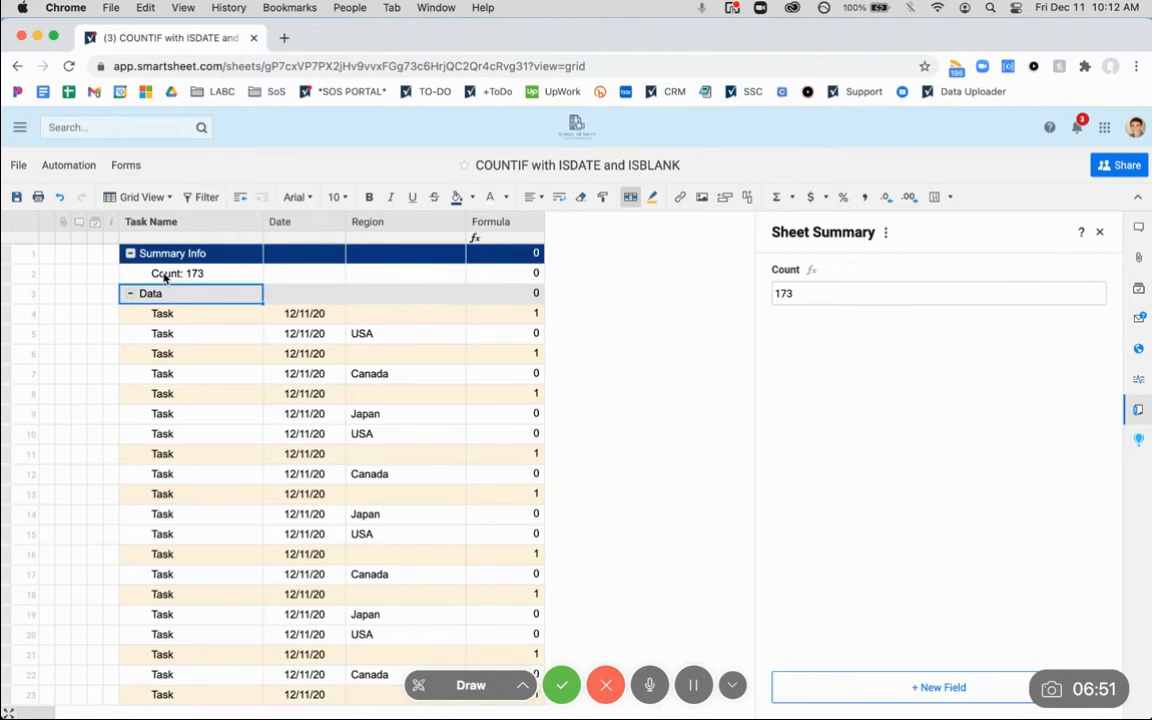
pyautogui.click(404, 332)
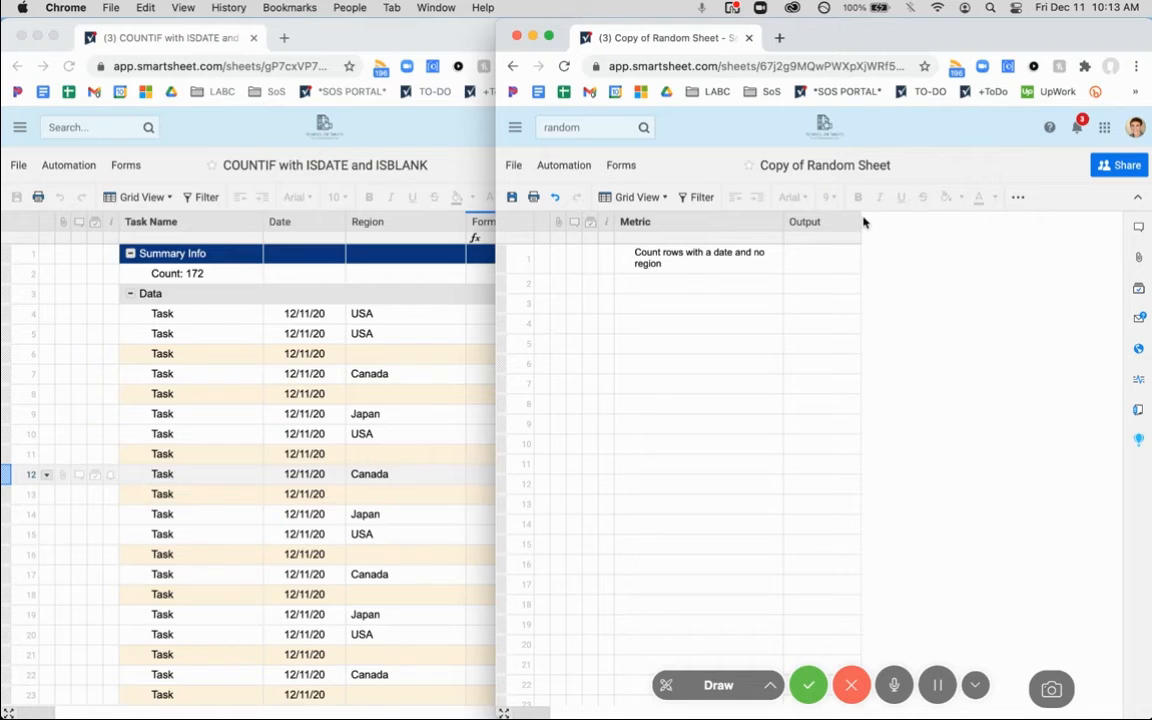
# - Select the Output cell in Copy of Random Sheet and check the Output column's properties
pyautogui.click(698, 324)
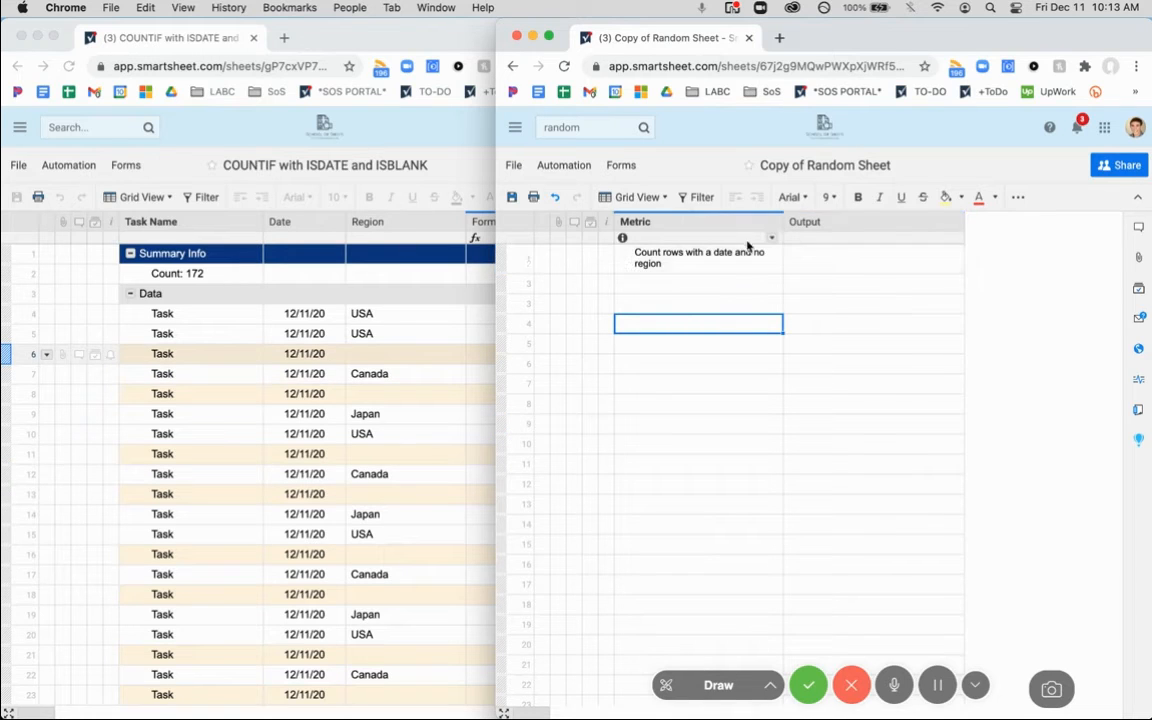
pyautogui.click(828, 196)
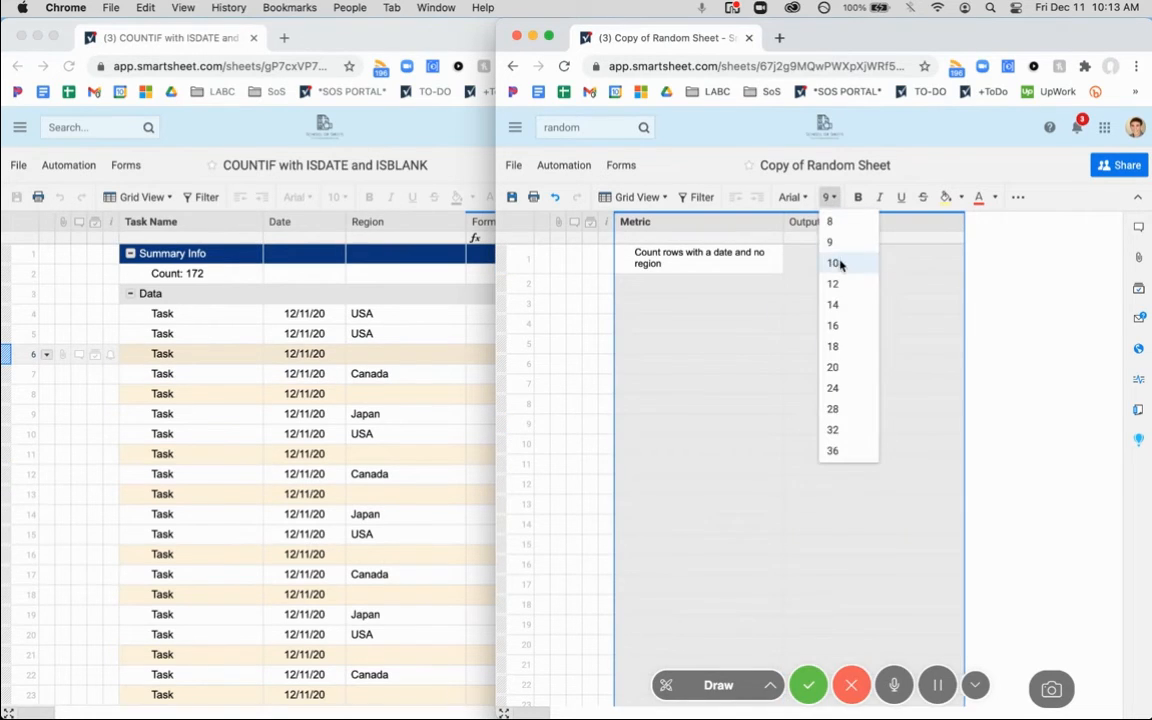
pyautogui.click(832, 262)
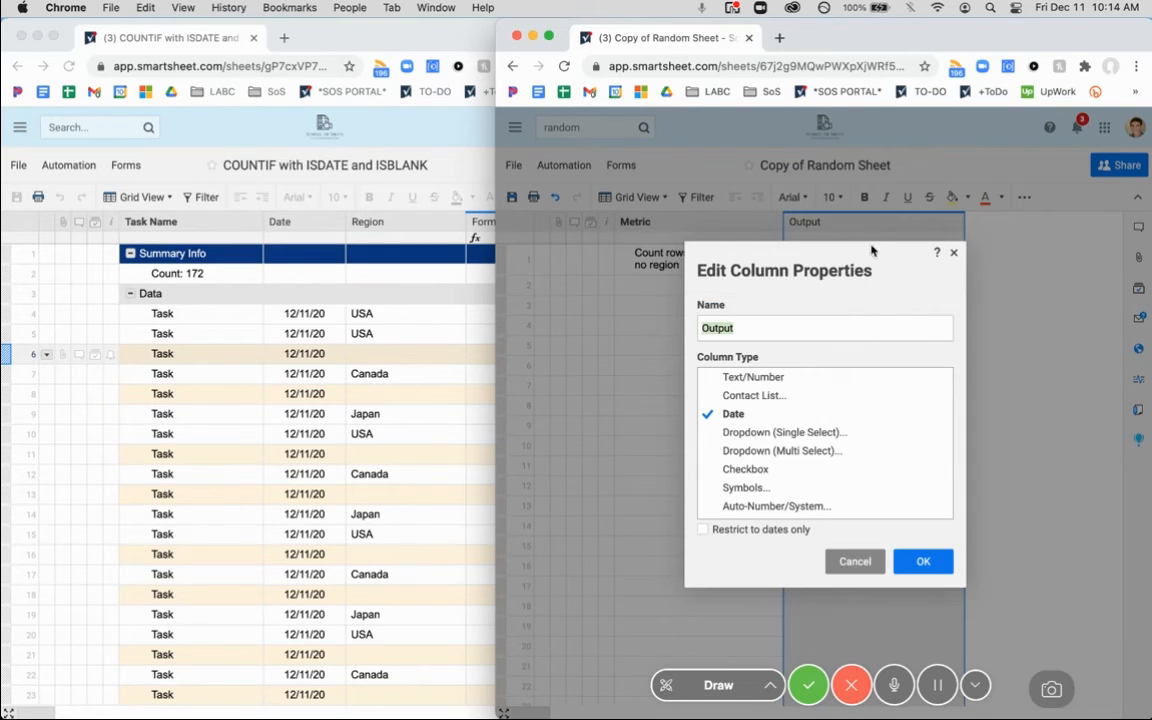
pyautogui.click(922, 560)
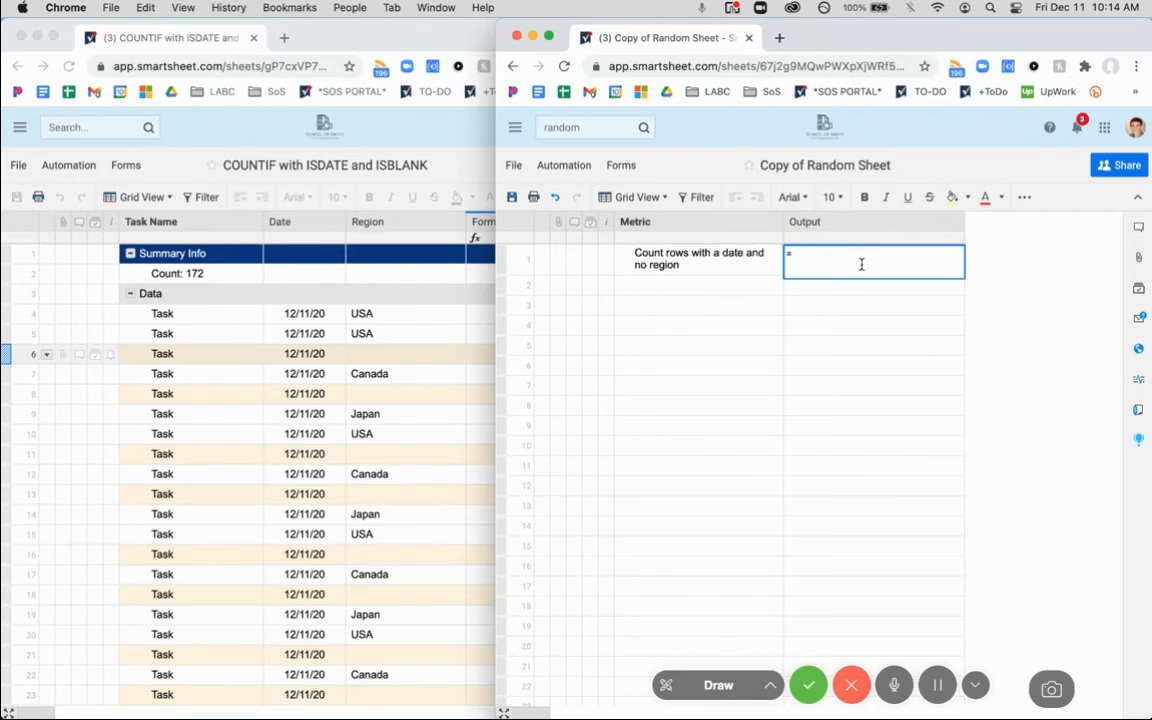
# - Start =COUNTIFS( in the Output cell and begin referencing another sheet
pyautogui.write('COUNTIFS(')
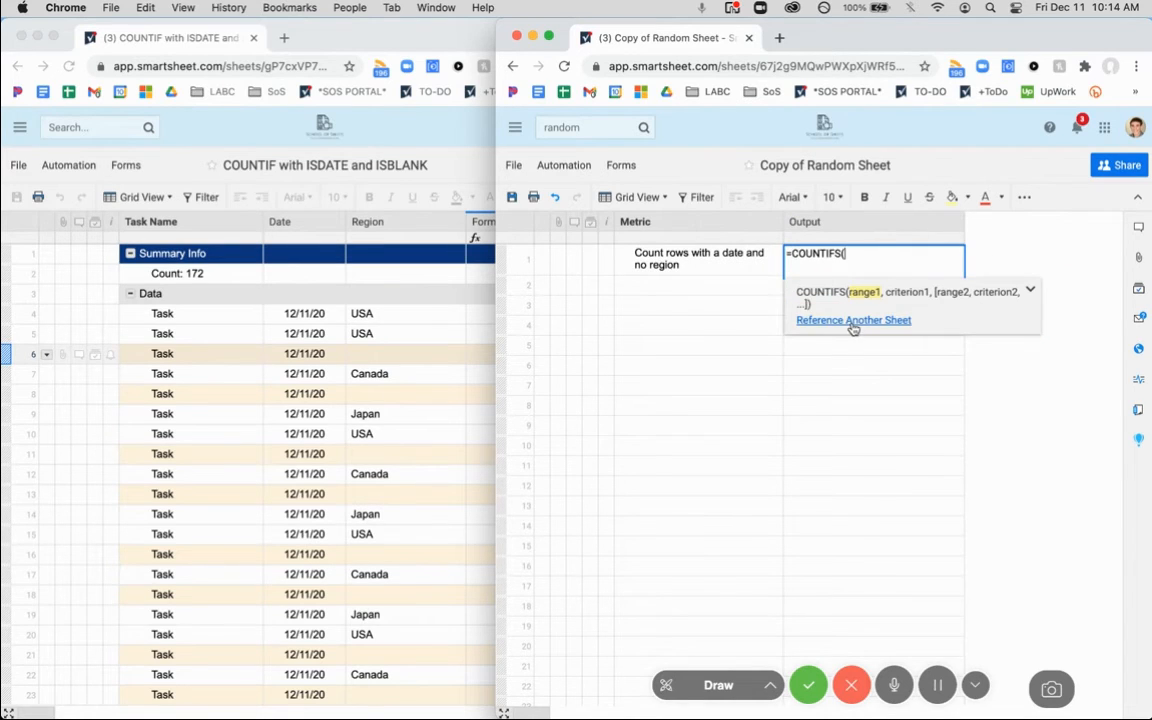
pyautogui.click(852, 320)
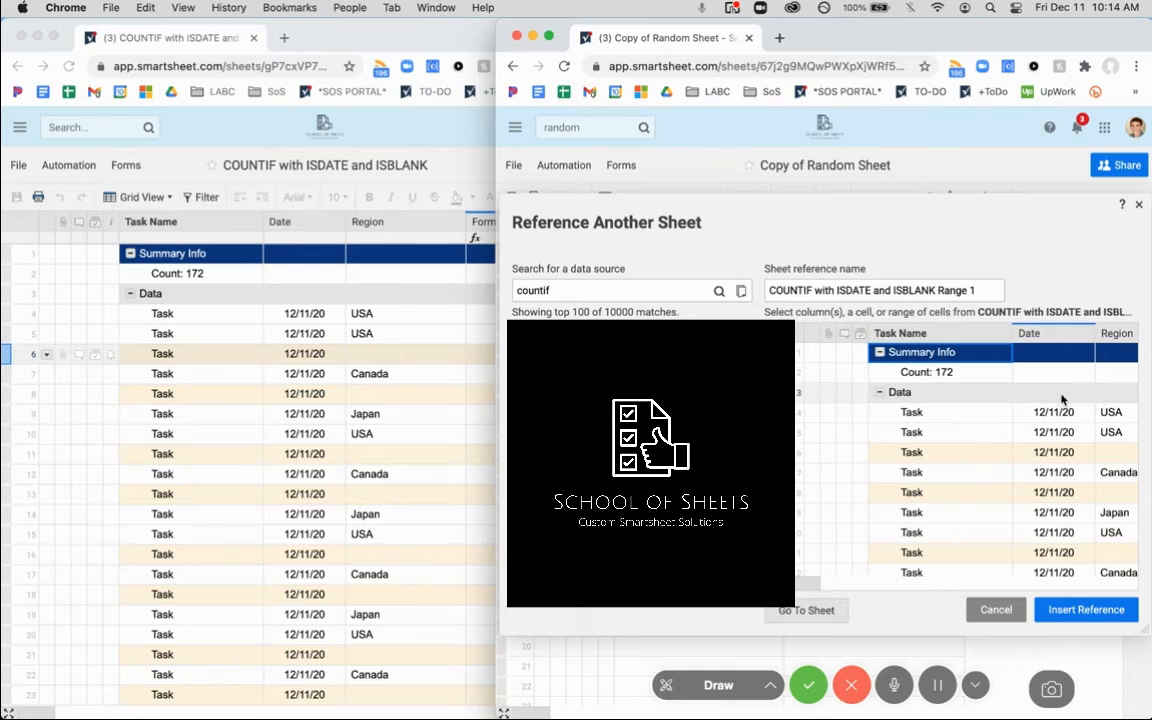
# - Reference the source sheet's Date column as DateColumn in the COUNTIFS
pyautogui.click(1028, 332)
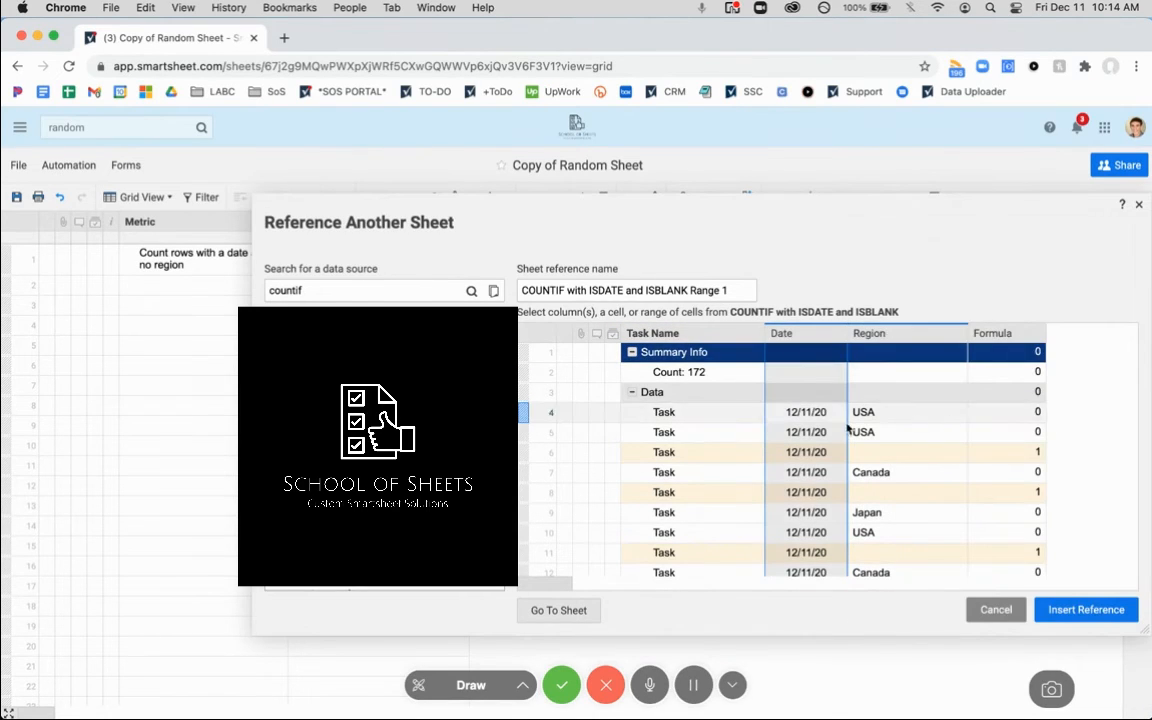
pyautogui.click(868, 332)
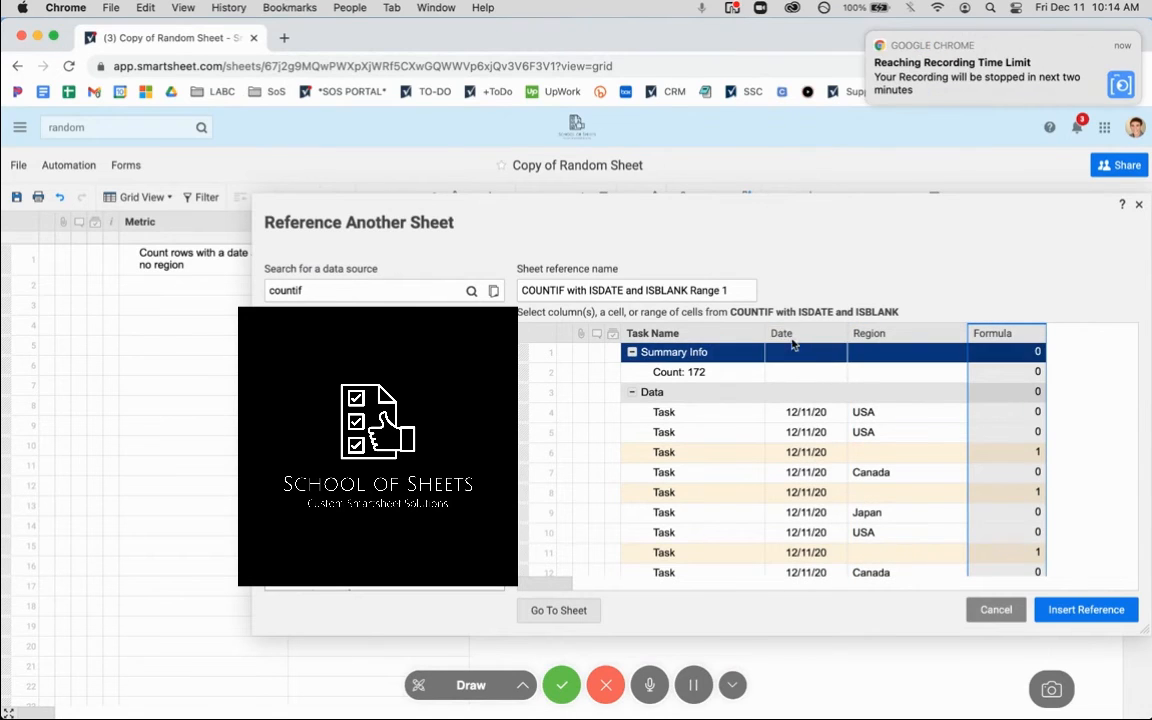
pyautogui.click(806, 332)
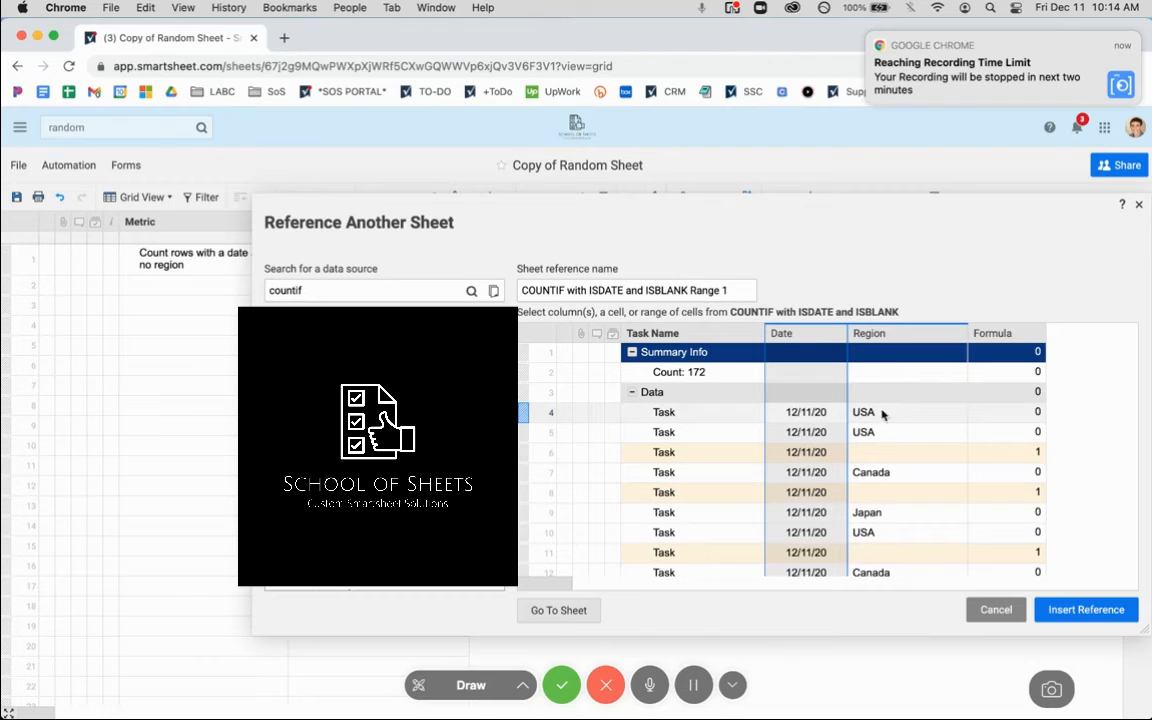
pyautogui.write('DateColumn}, ISDATE(@cell))')
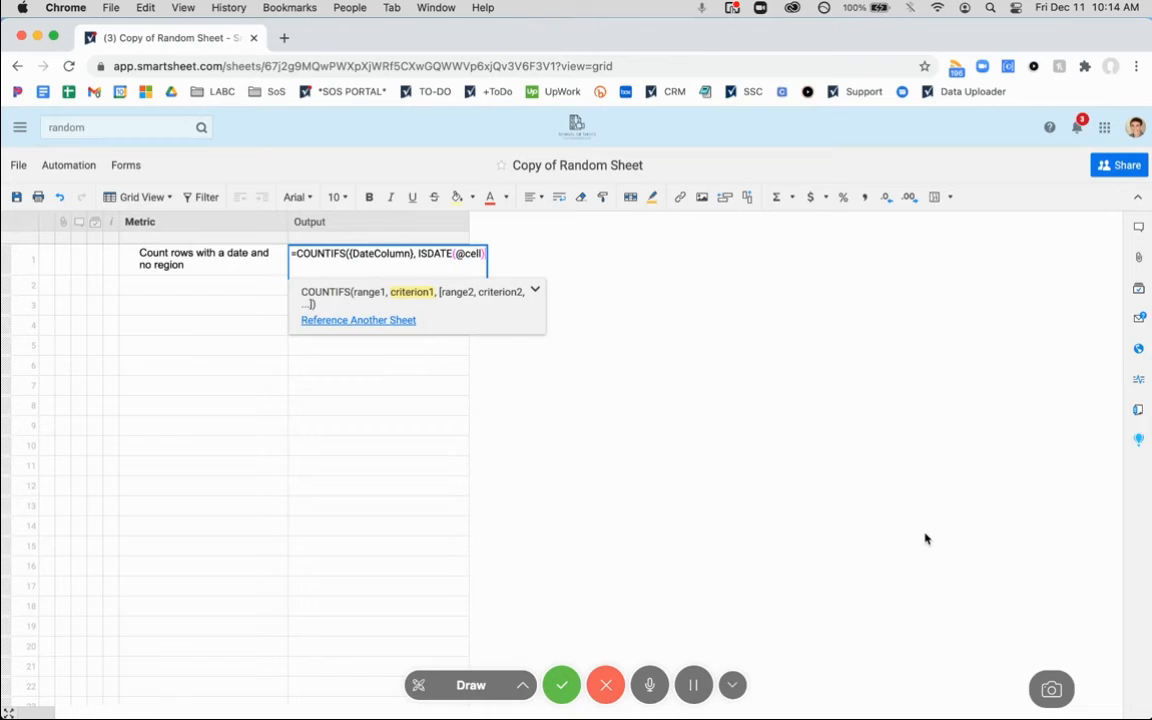
# - Add the Region column as RegionColumn and close the formula, which returns #DATE EXPECTED
pyautogui.click(358, 320)
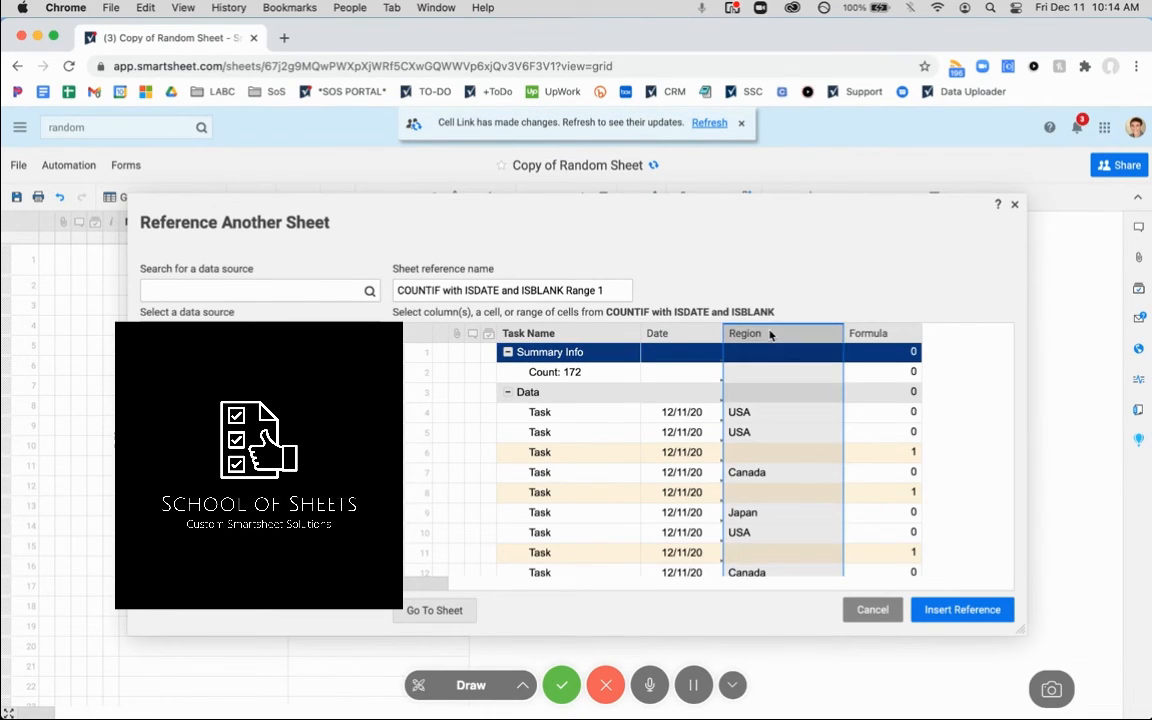
pyautogui.write('RE')
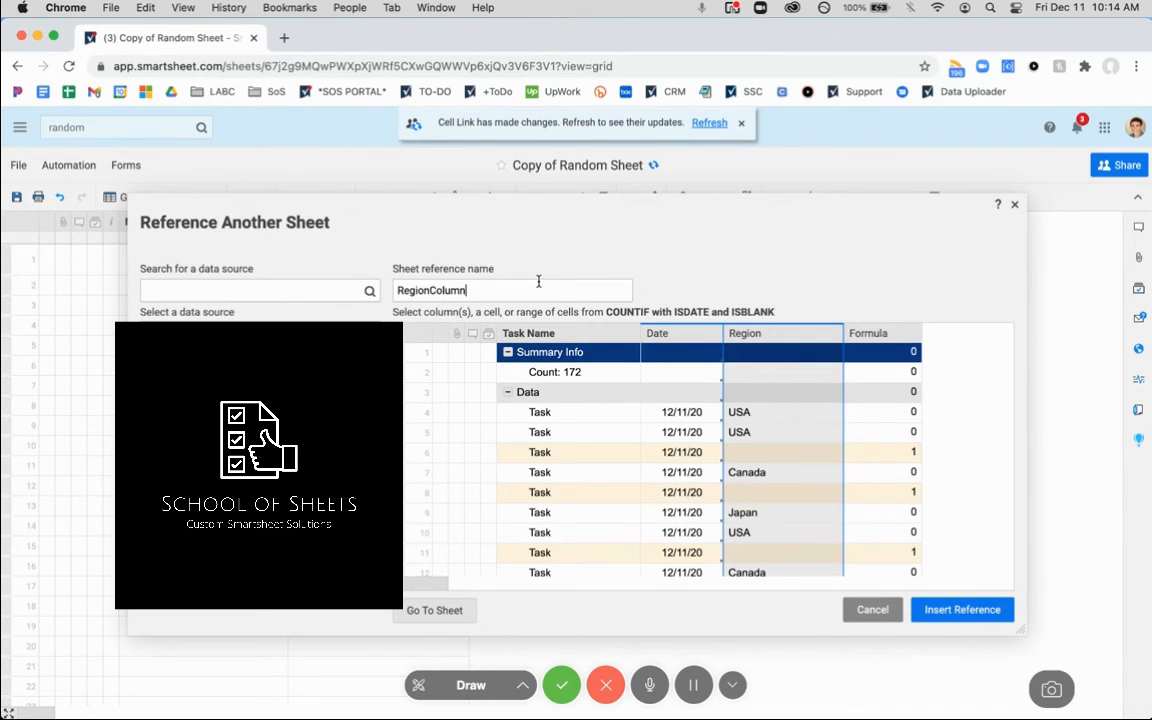
pyautogui.click(960, 608)
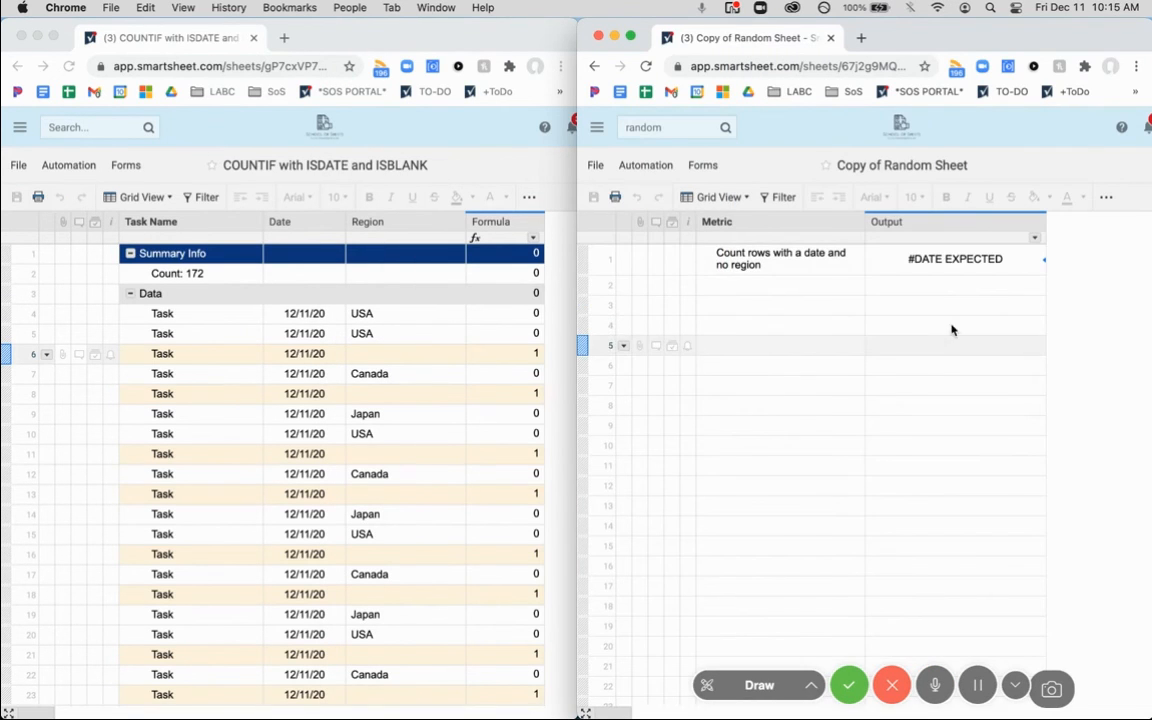
# - Change the Output column type from Date to Text/Number so the formula shows 172
pyautogui.doubleClick(886, 220)
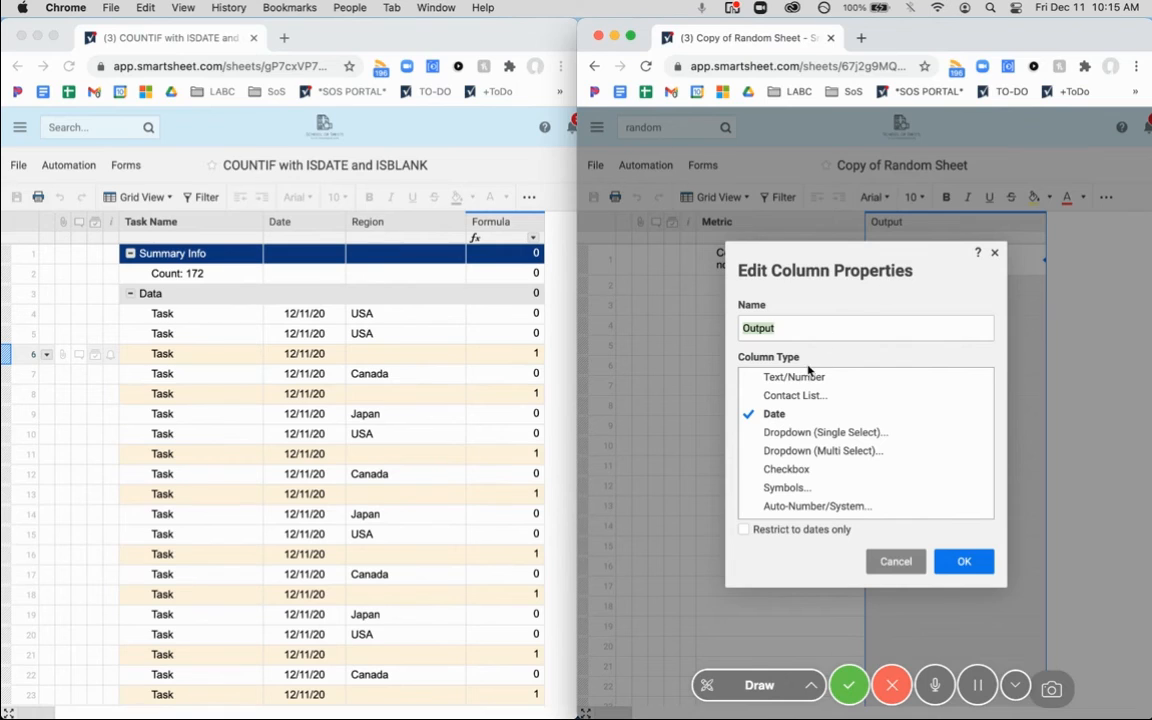
pyautogui.click(964, 560)
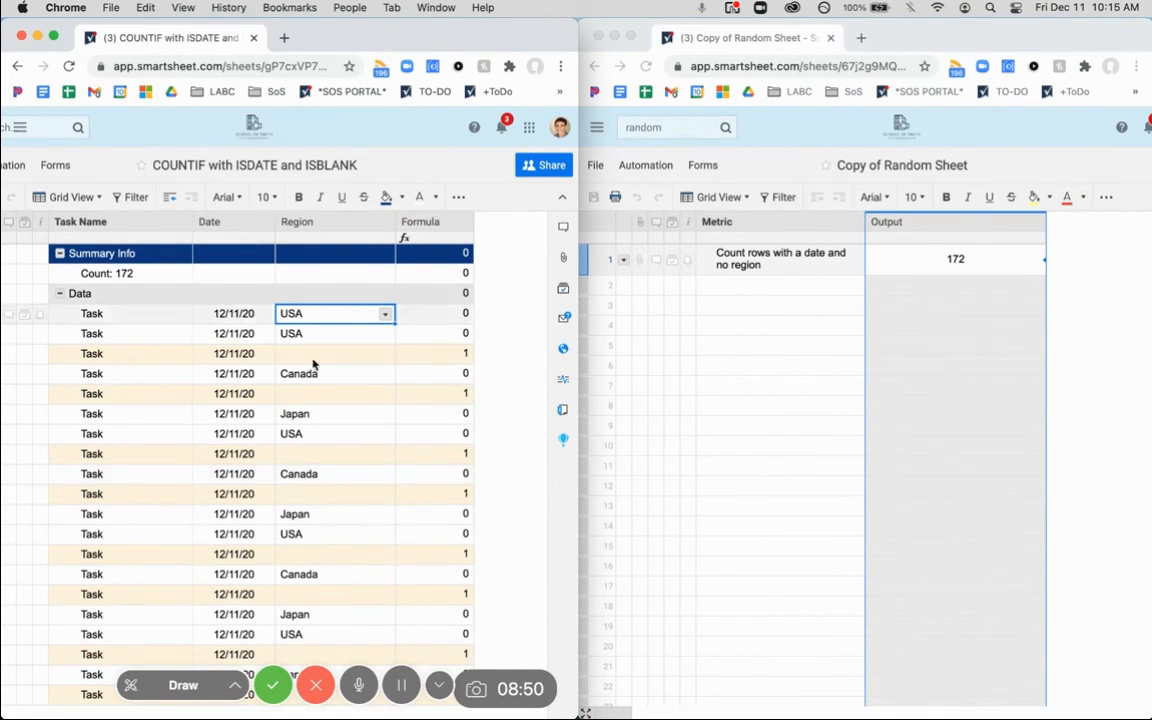
# - Clear Region values in source rows and confirm the cross-sheet Output cell now reads 175
pyautogui.click(234, 532)
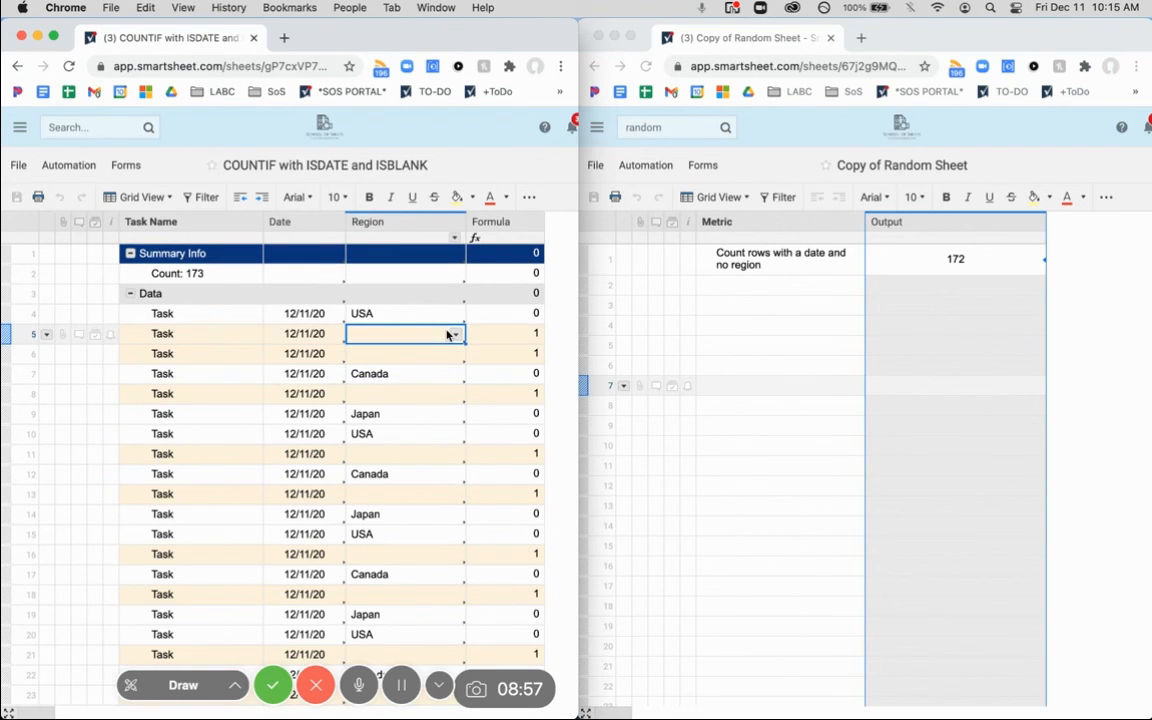
pyautogui.scroll(-3)
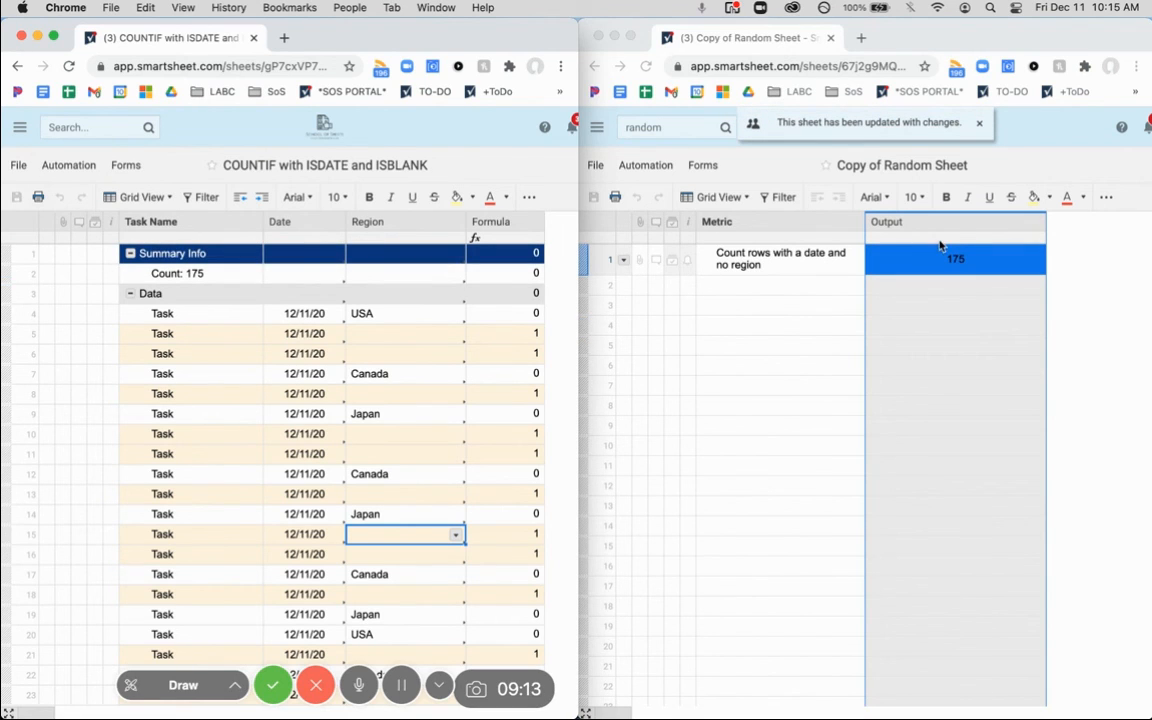
pyautogui.click(956, 258)
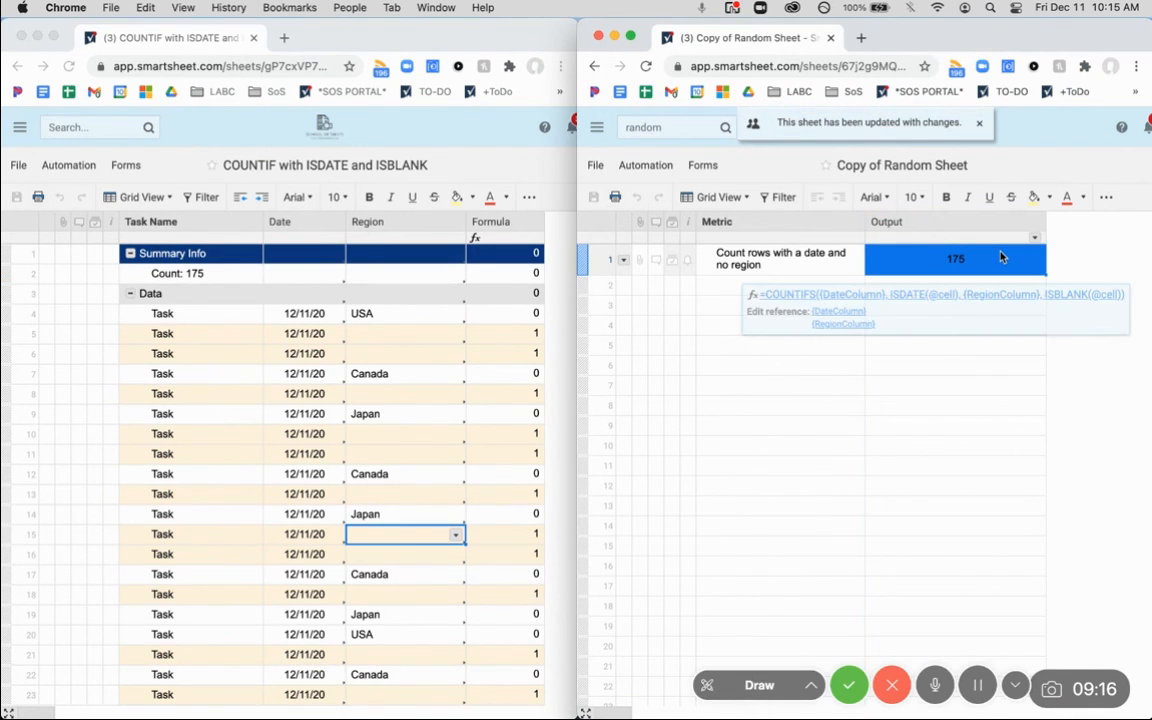